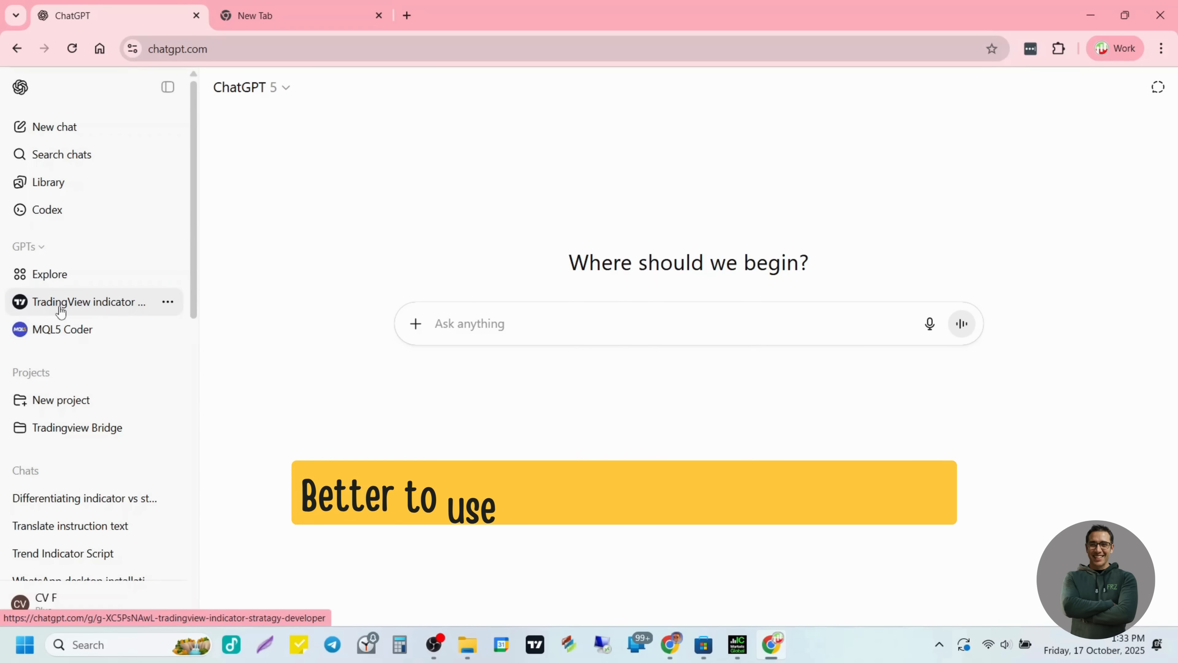
# - Select the TradingView indicator GPT in the ChatGPT sidebar before switching to MetaTrader 4
pyautogui.click(90, 301)
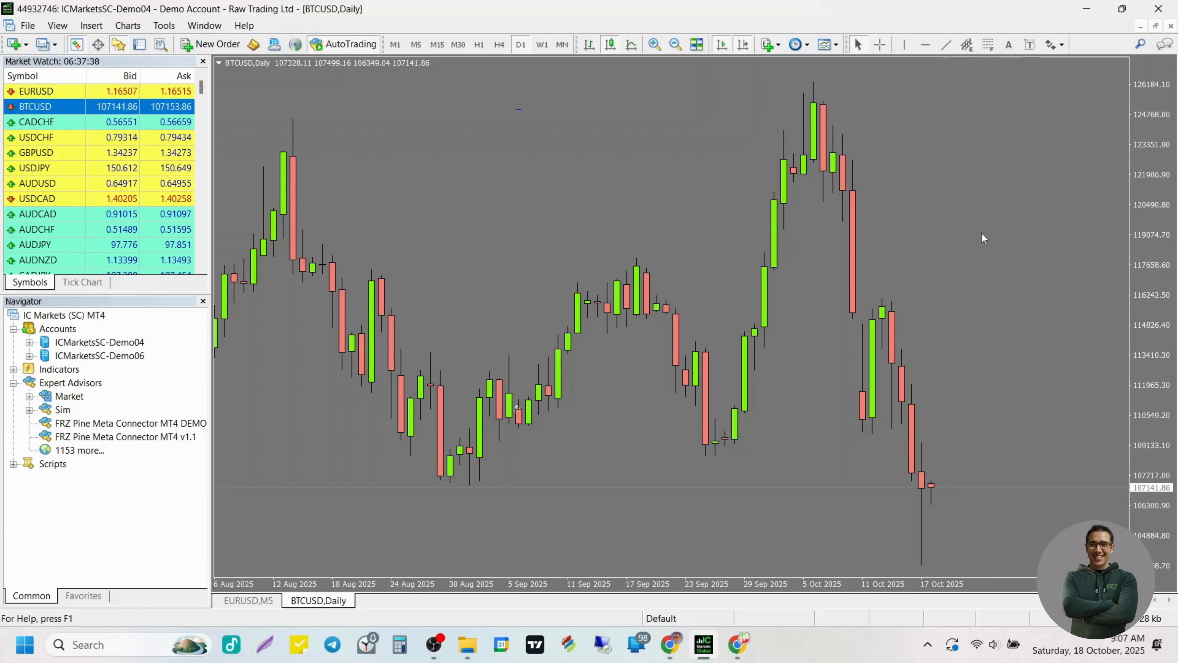
# - View the FRZ Pine Meta Connector MT4 product page on frzsoftware.com
pyautogui.click(737, 644)
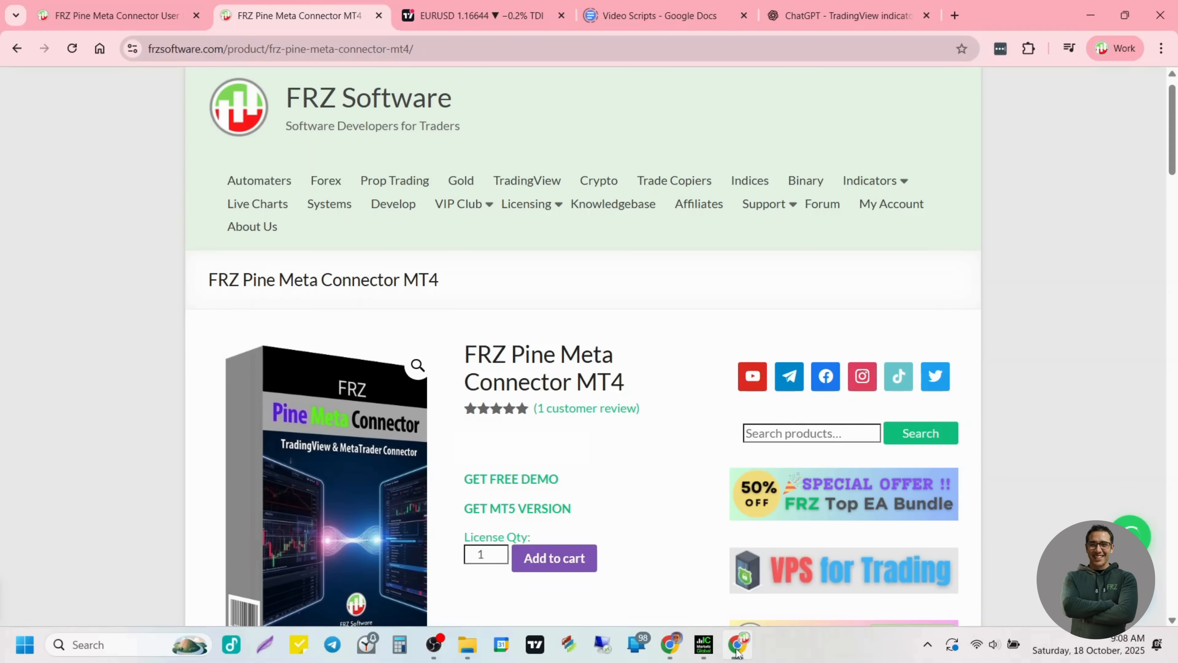
pyautogui.moveTo(1087, 209)
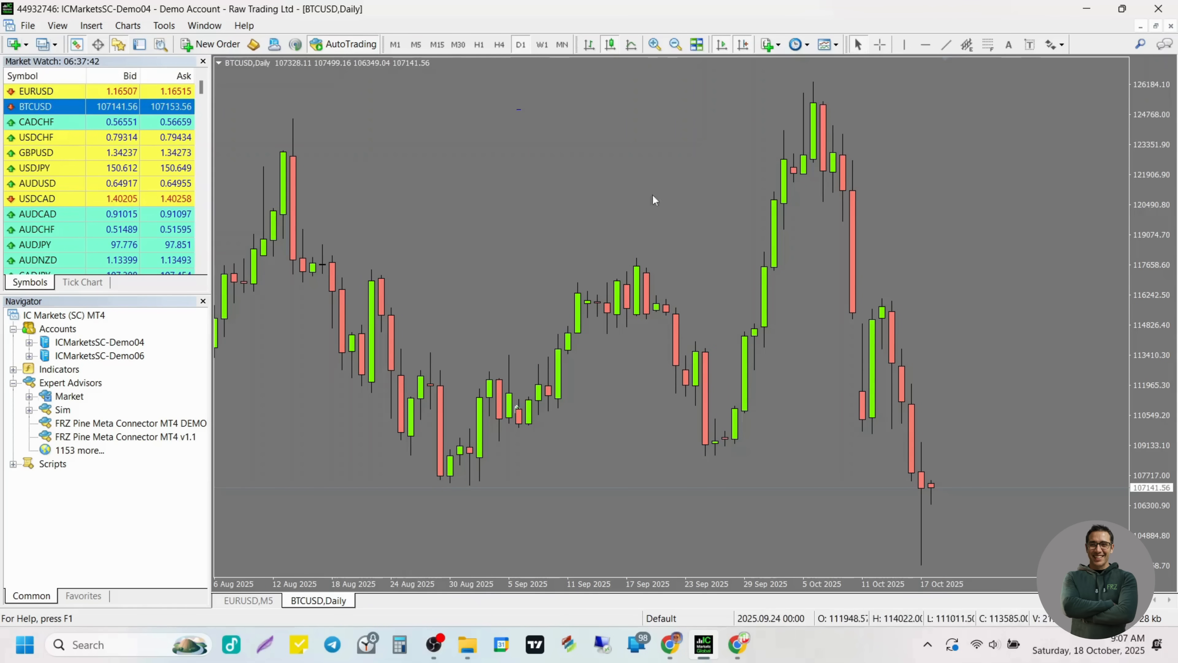
# - In Options > Expert Advisors, allow WebRequest to the FRZ server address 167.86.99.208
pyautogui.click(163, 25)
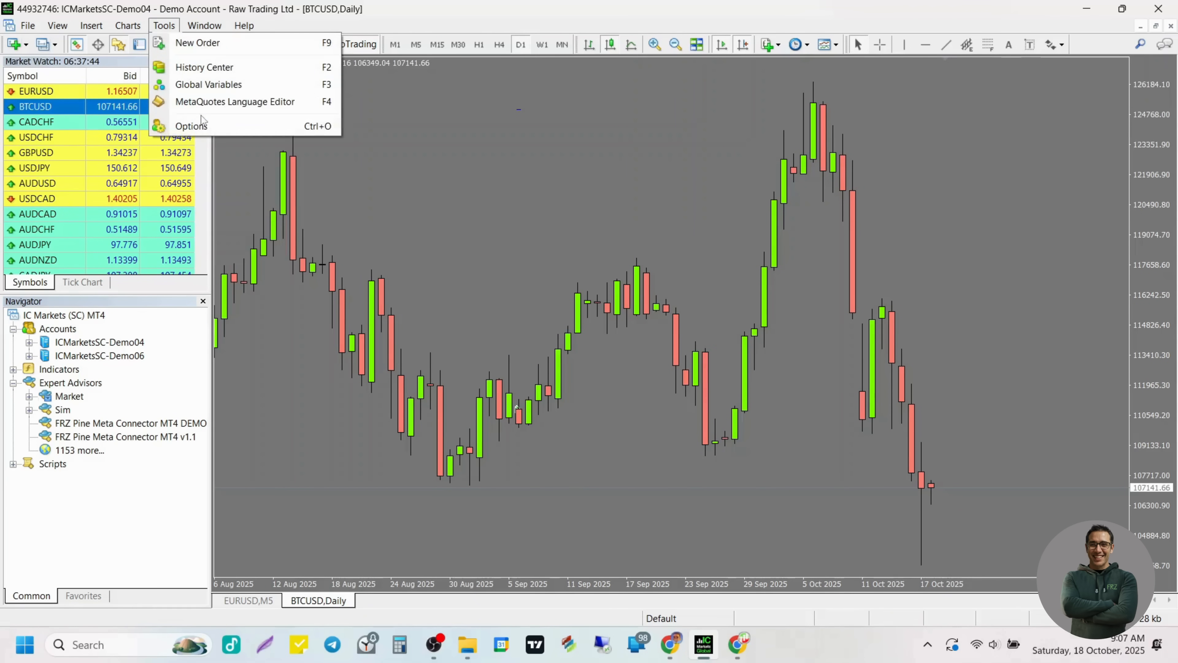
pyautogui.click(191, 125)
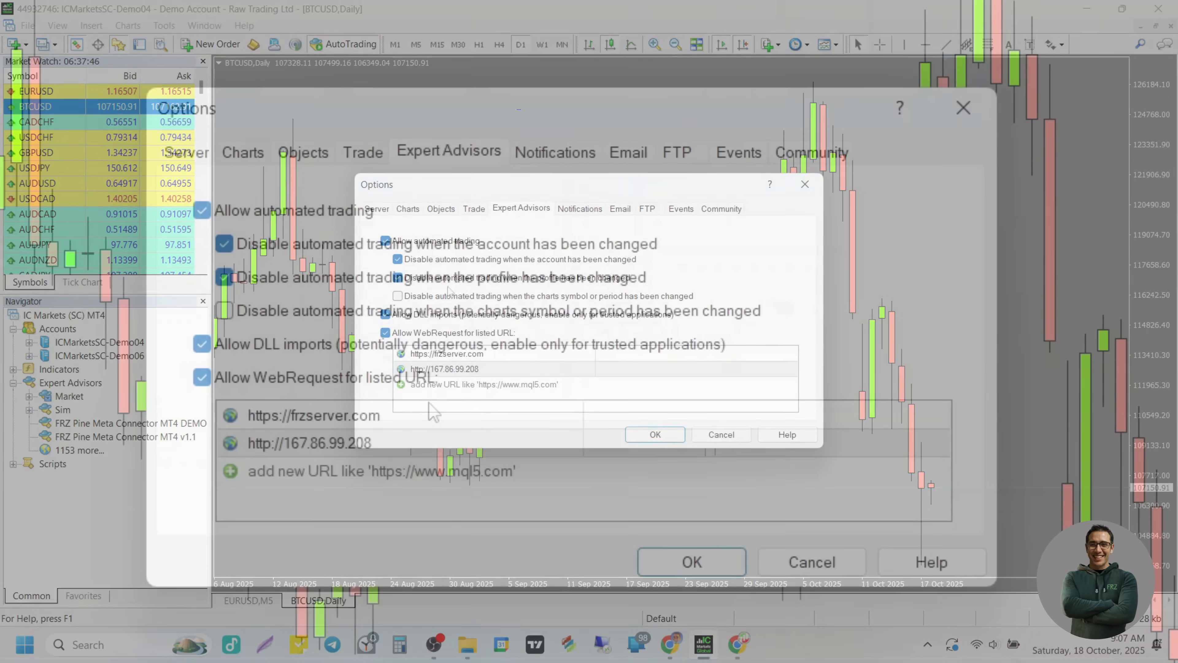
pyautogui.click(310, 443)
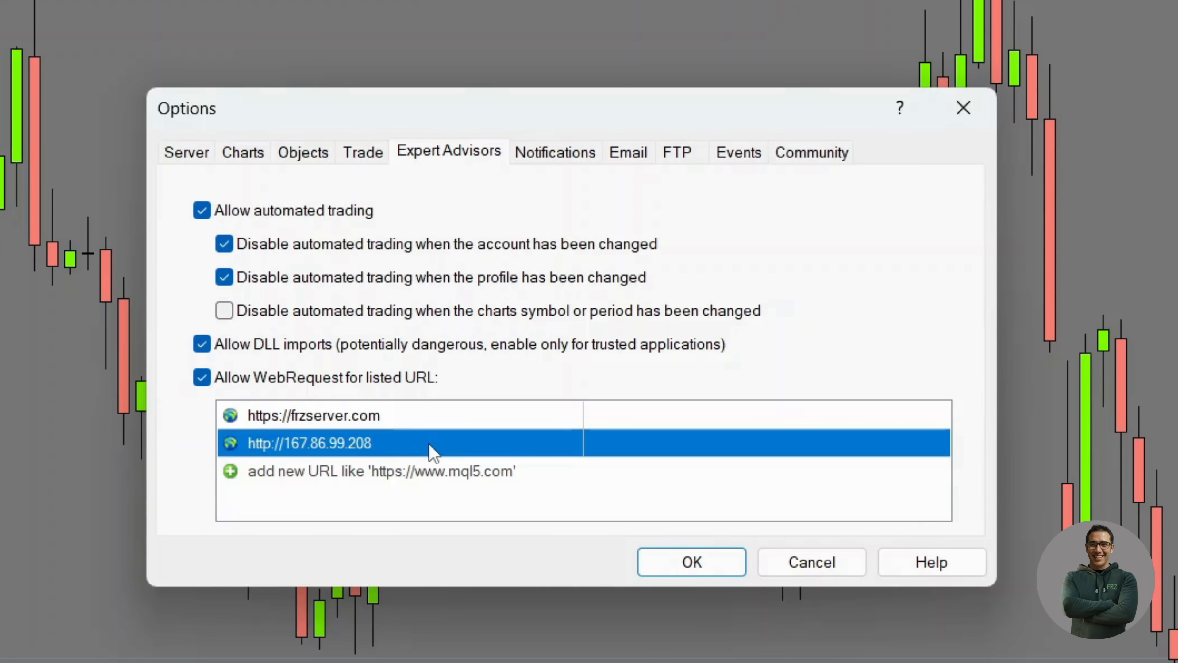
pyautogui.click(690, 562)
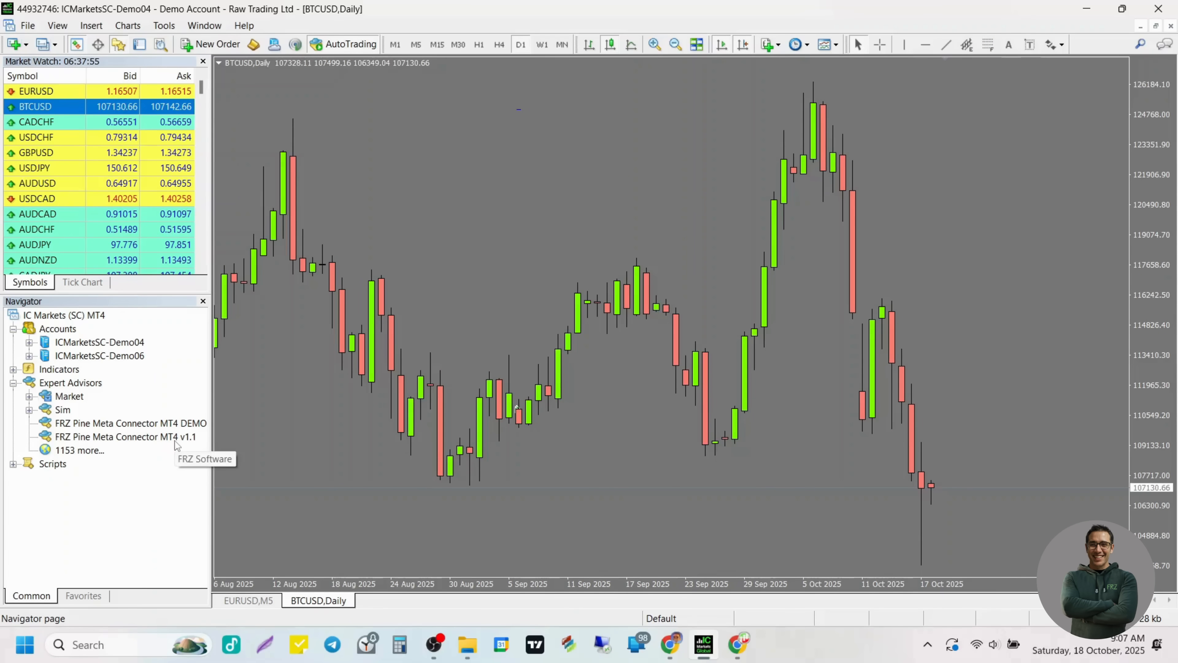
# - Attach FRZ Pine Meta Connector MT4 v1.1 to the BTCUSD chart with its default inputs
pyautogui.doubleClick(124, 436)
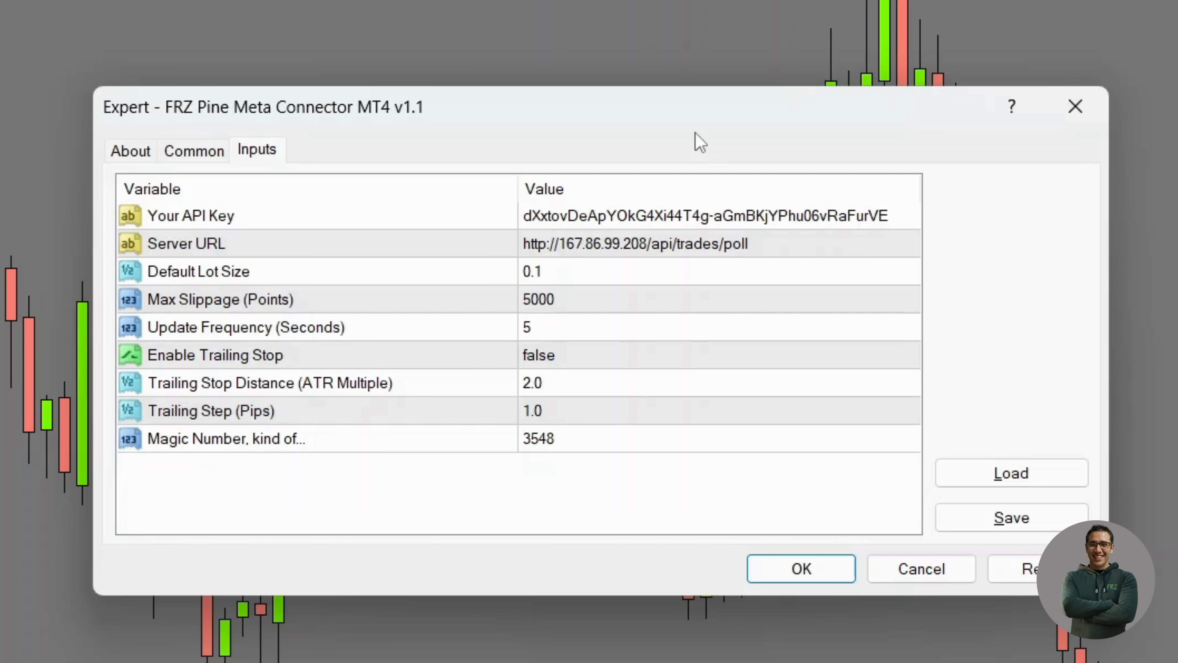
pyautogui.click(800, 569)
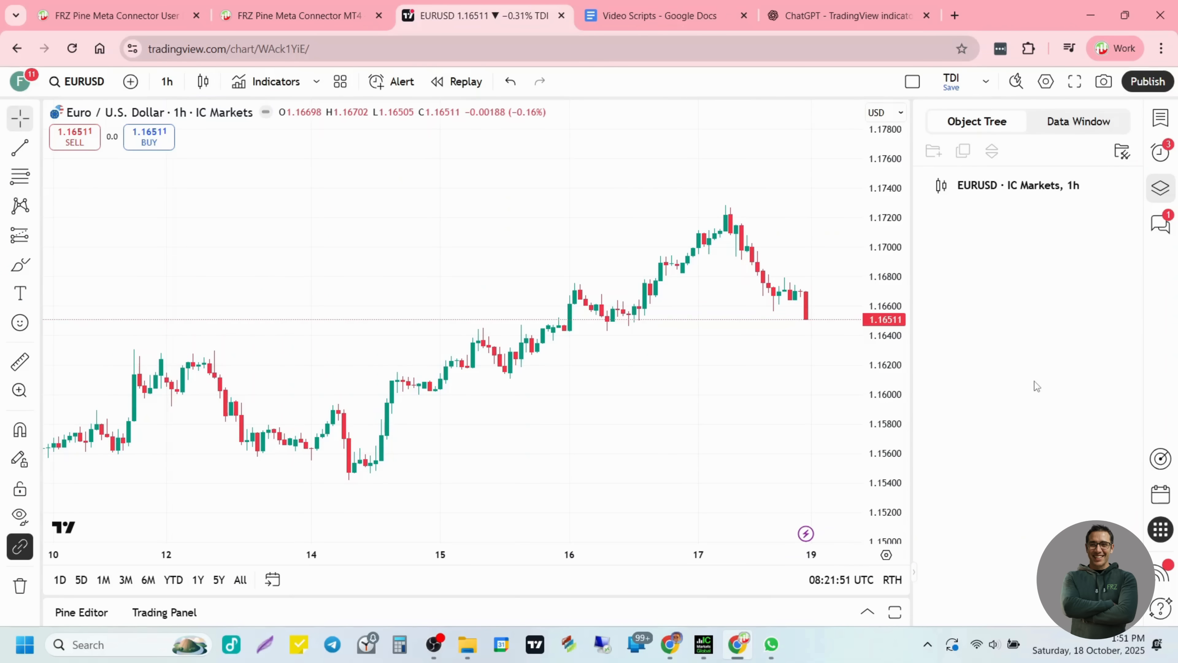
# - Add the OCC Strategy R5.1 from Favorites to the EURUSD 1h chart
pyautogui.click(274, 81)
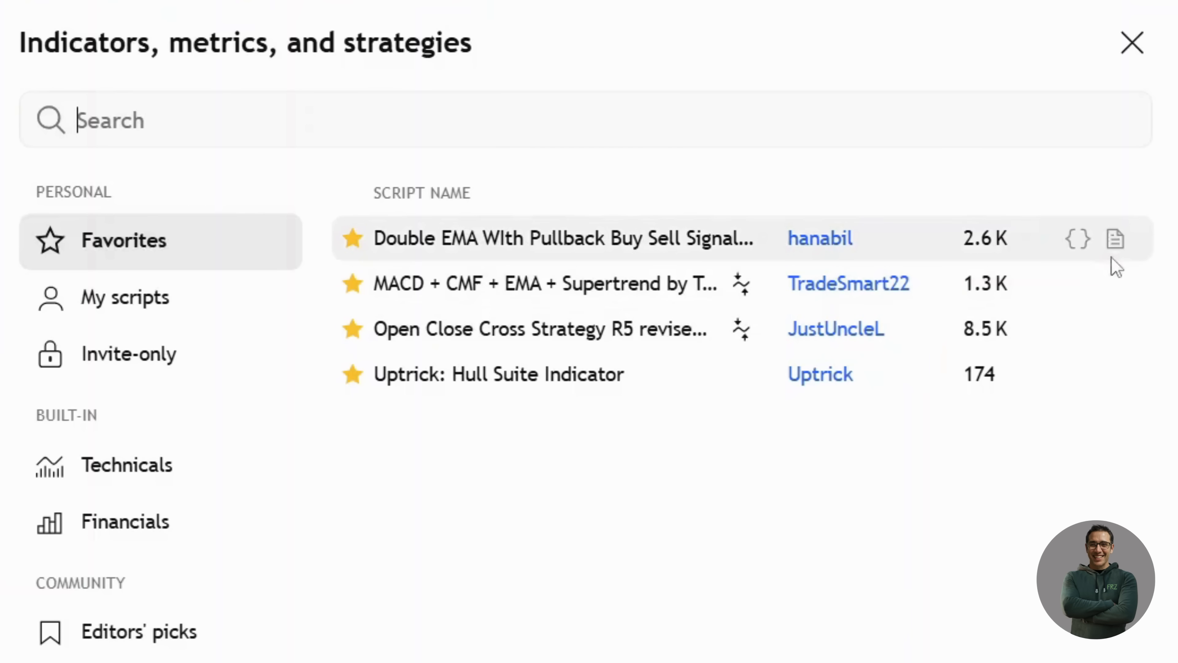
pyautogui.moveTo(1078, 241)
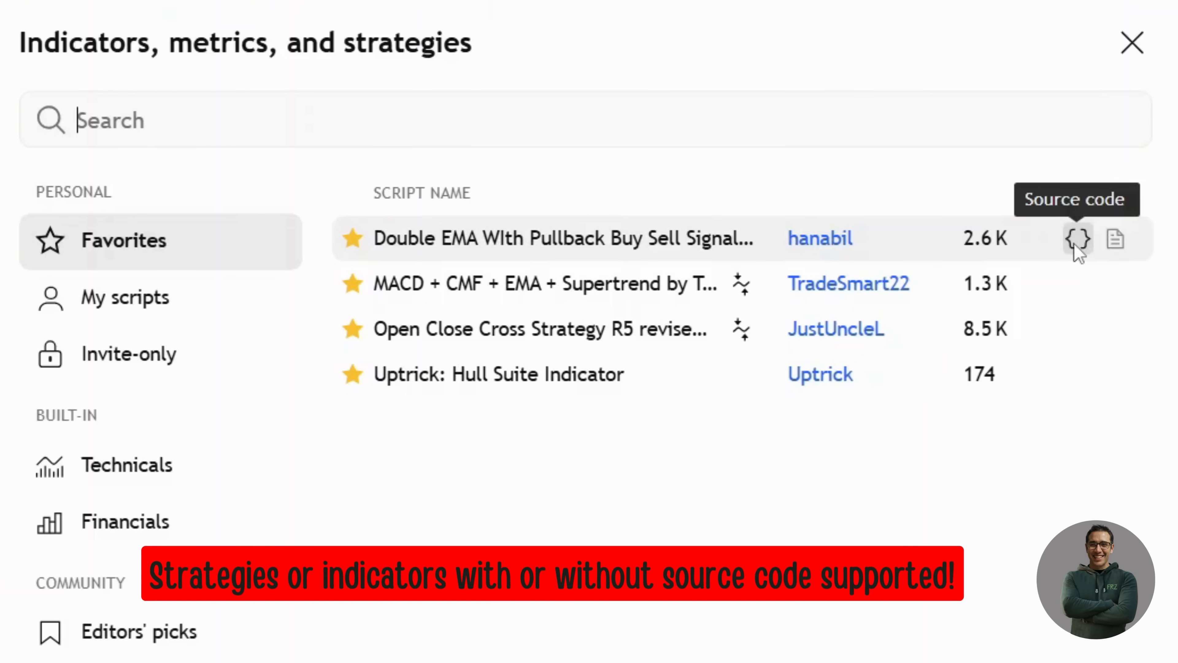
pyautogui.moveTo(1115, 284)
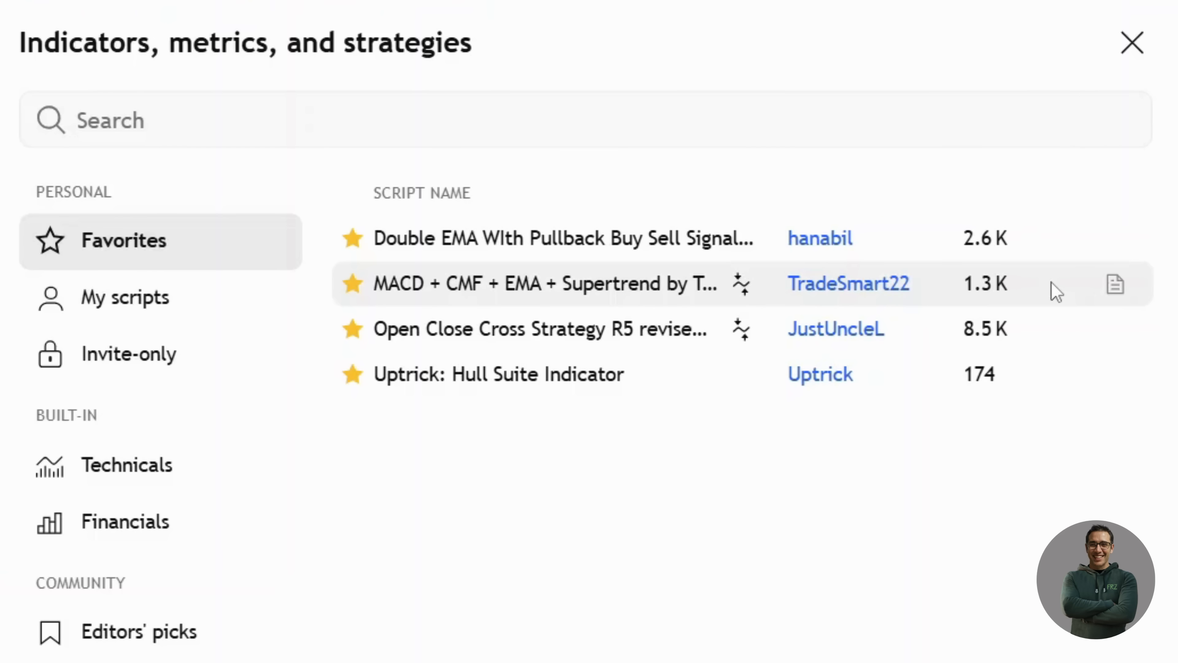
pyautogui.moveTo(1092, 348)
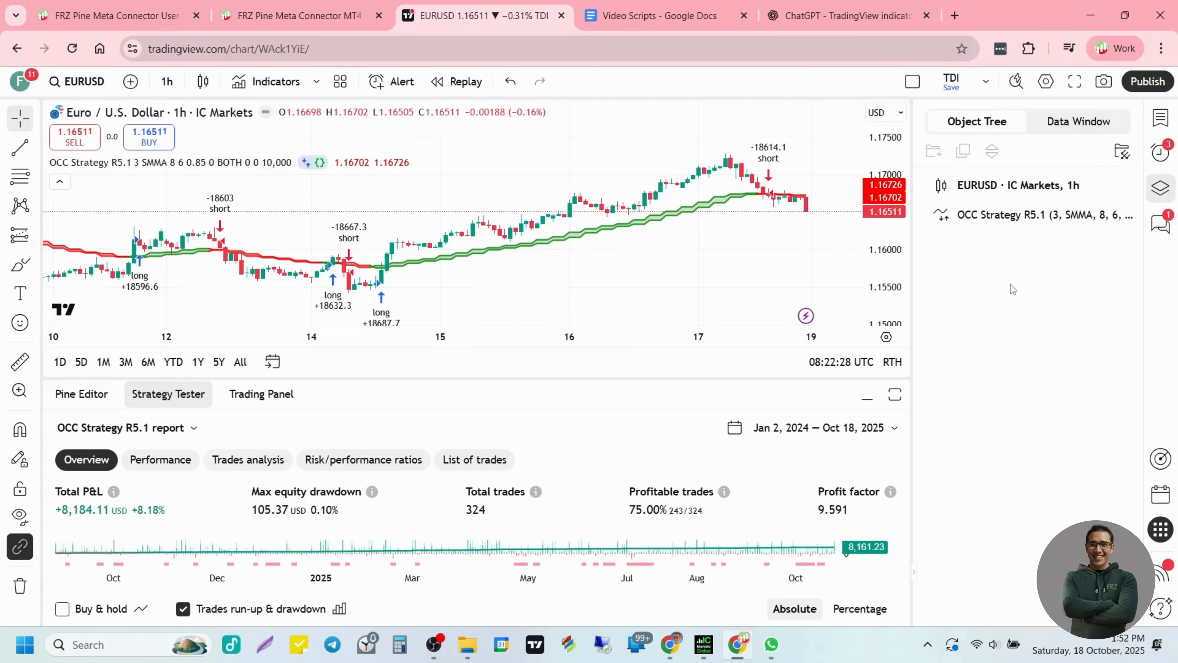
pyautogui.click(848, 14)
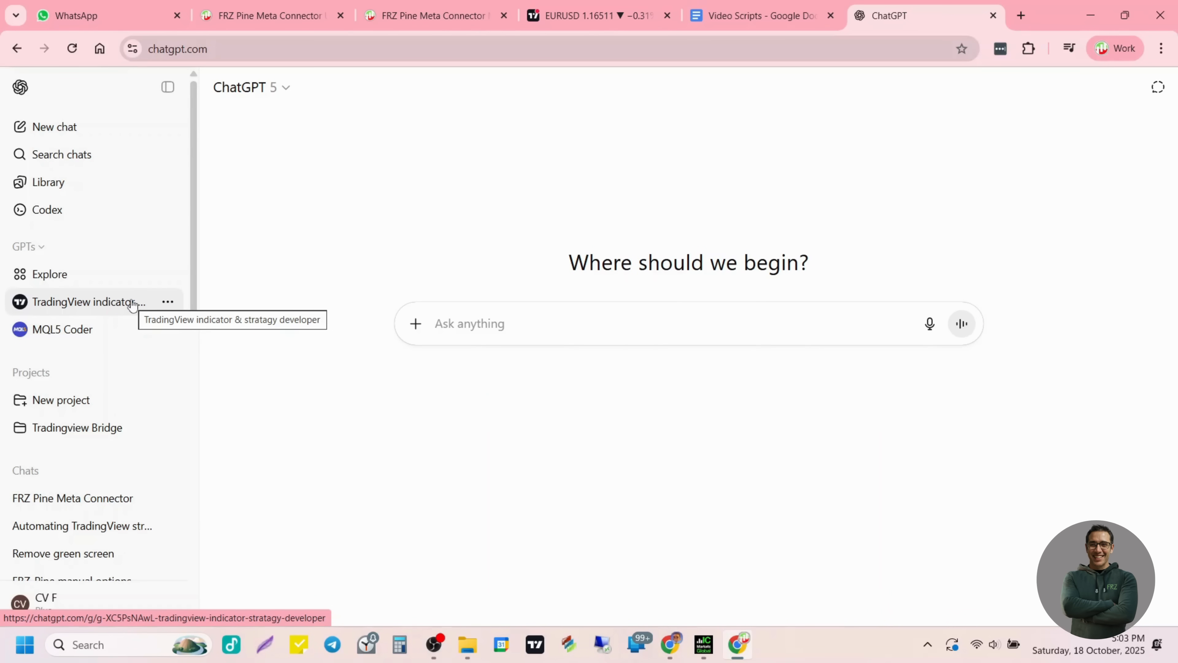
pyautogui.moveTo(113, 302)
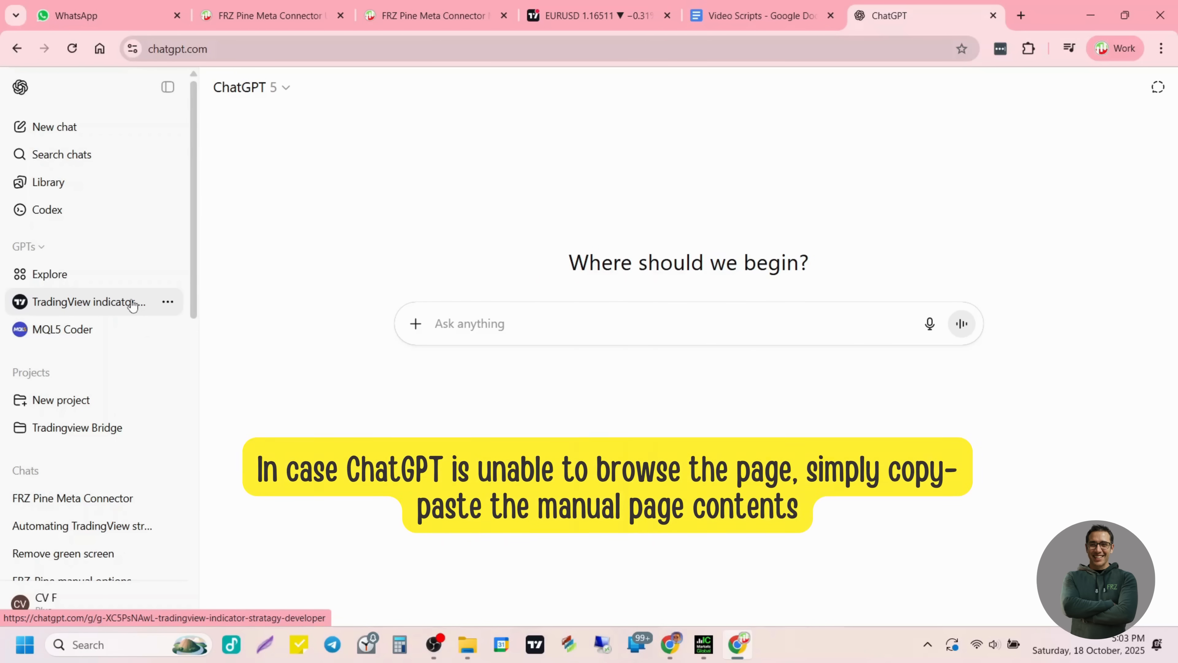
# - Send the FRZ Pine Meta Connector user manual URL to the TradingView indicator & stratagy developer GPT
pyautogui.click(83, 301)
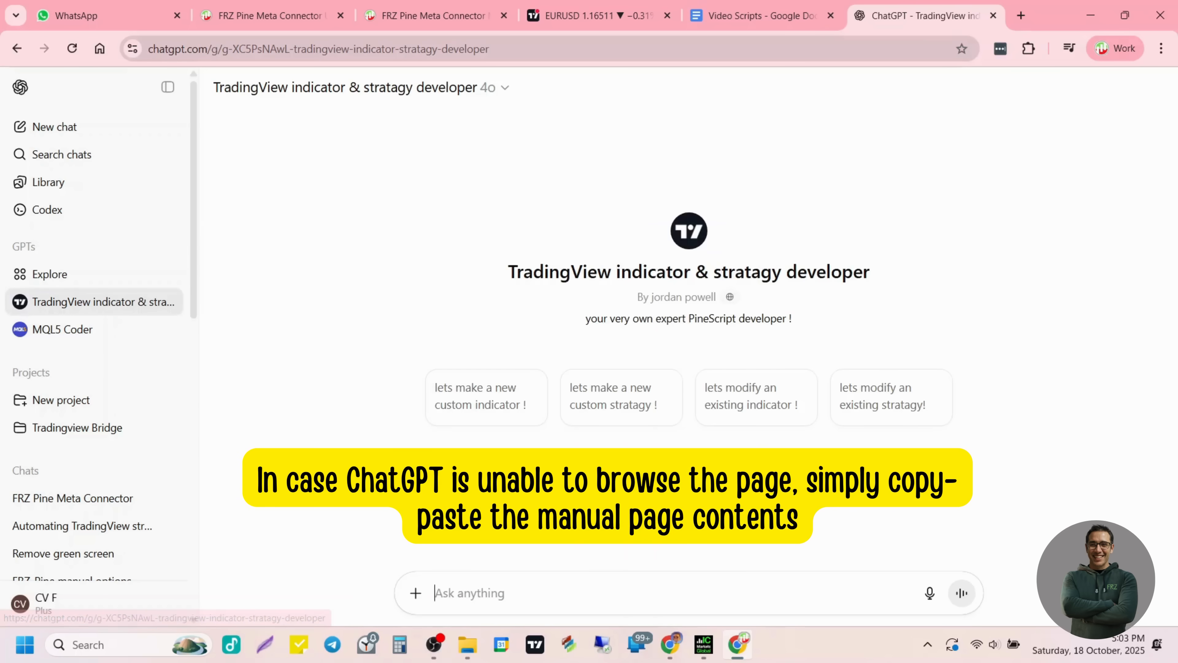
pyautogui.write('https://www.frzsoftware.com/frz-pine-meta-connector-user-manual/')
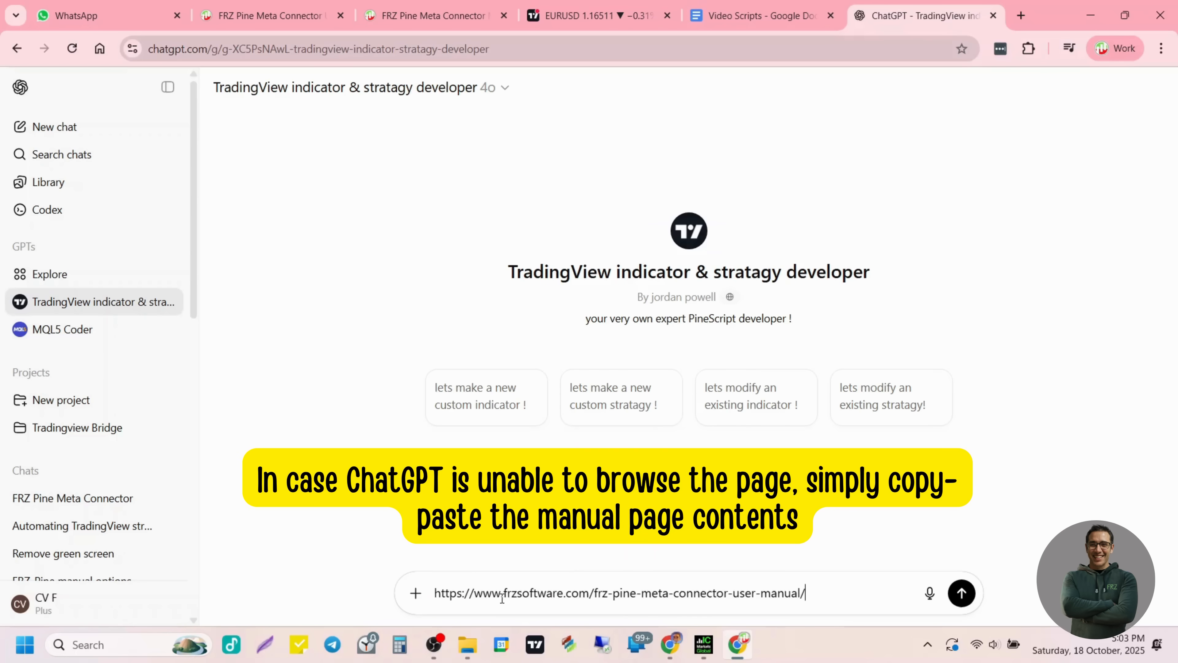
pyautogui.click(961, 593)
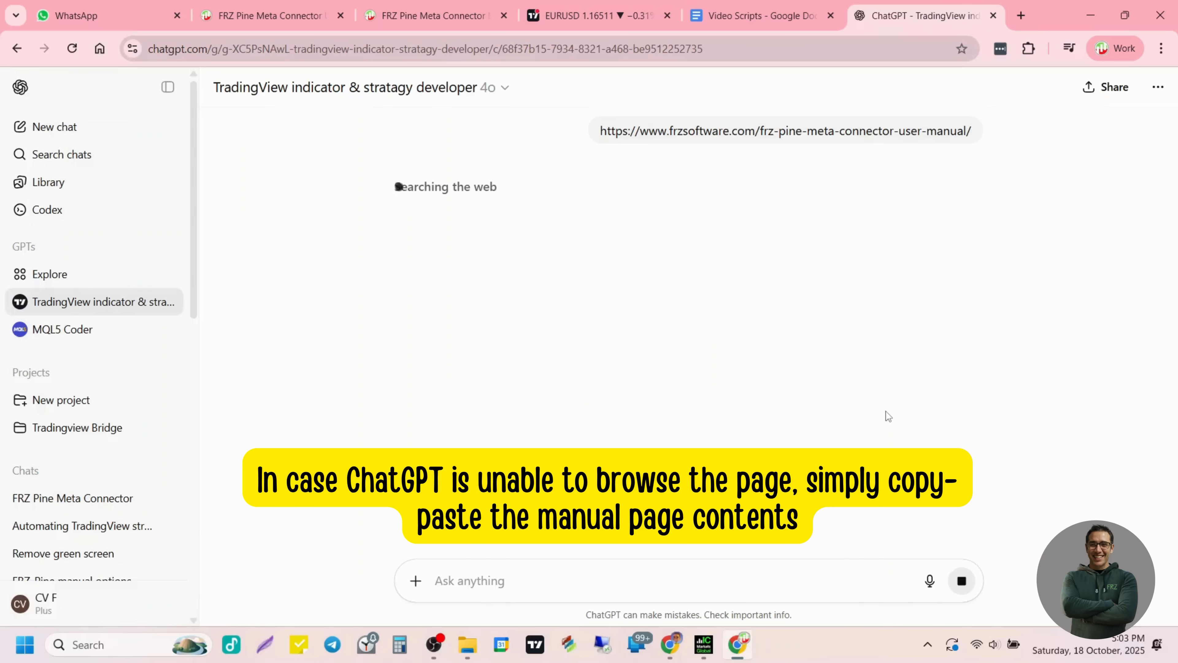
# - Copy the whole OCC Strategy R5.1 source code from the Pine Editor for ChatGPT
pyautogui.click(597, 15)
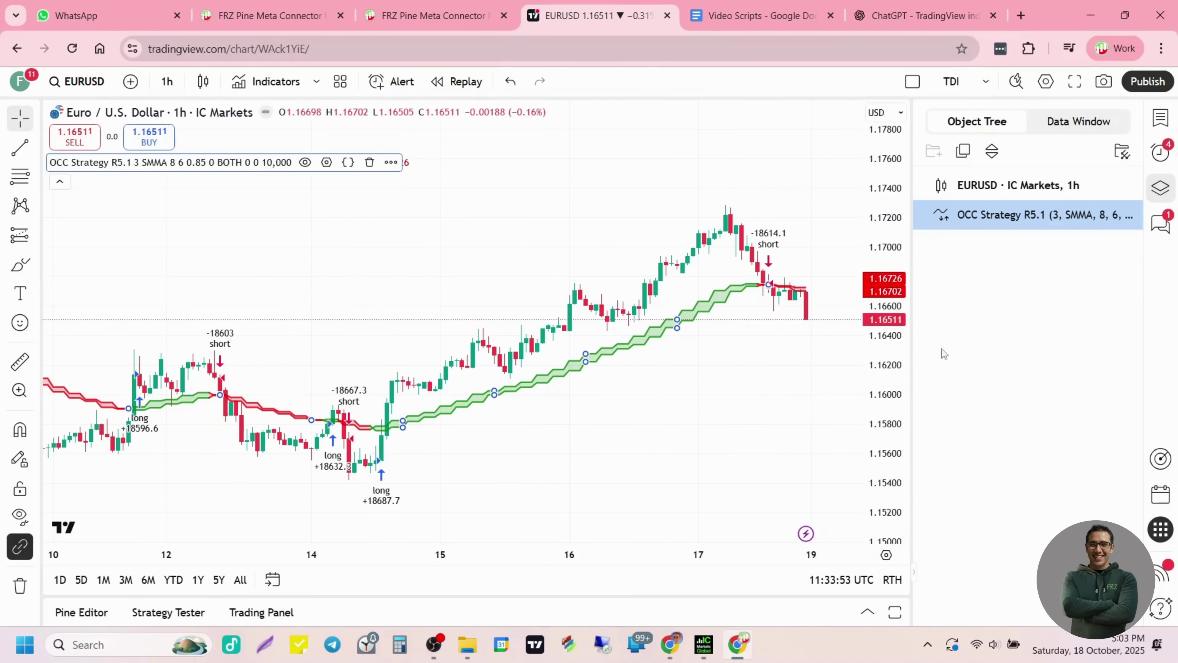
pyautogui.rightClick(1043, 215)
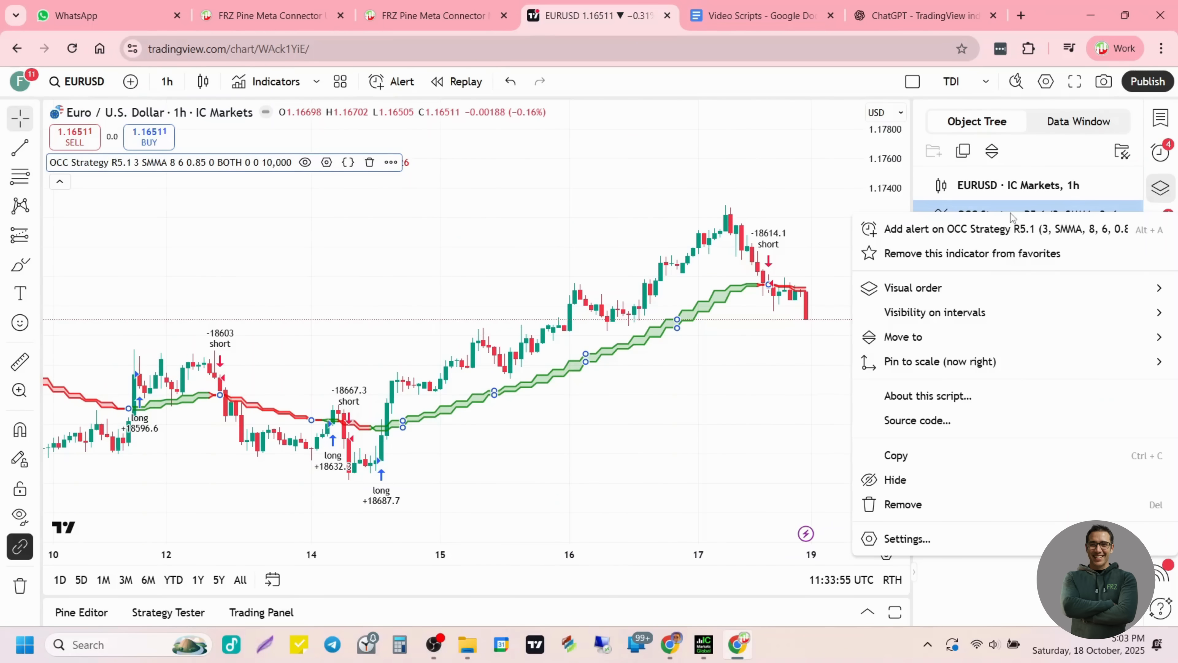
pyautogui.click(917, 420)
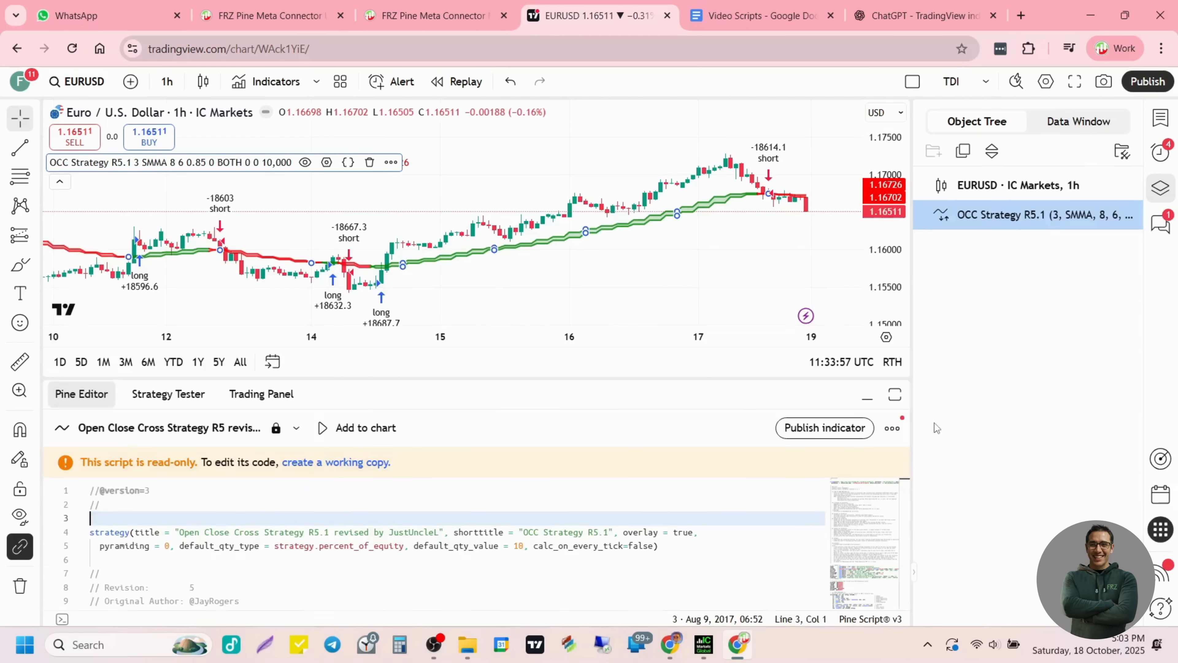
pyautogui.press('ctrl+a')
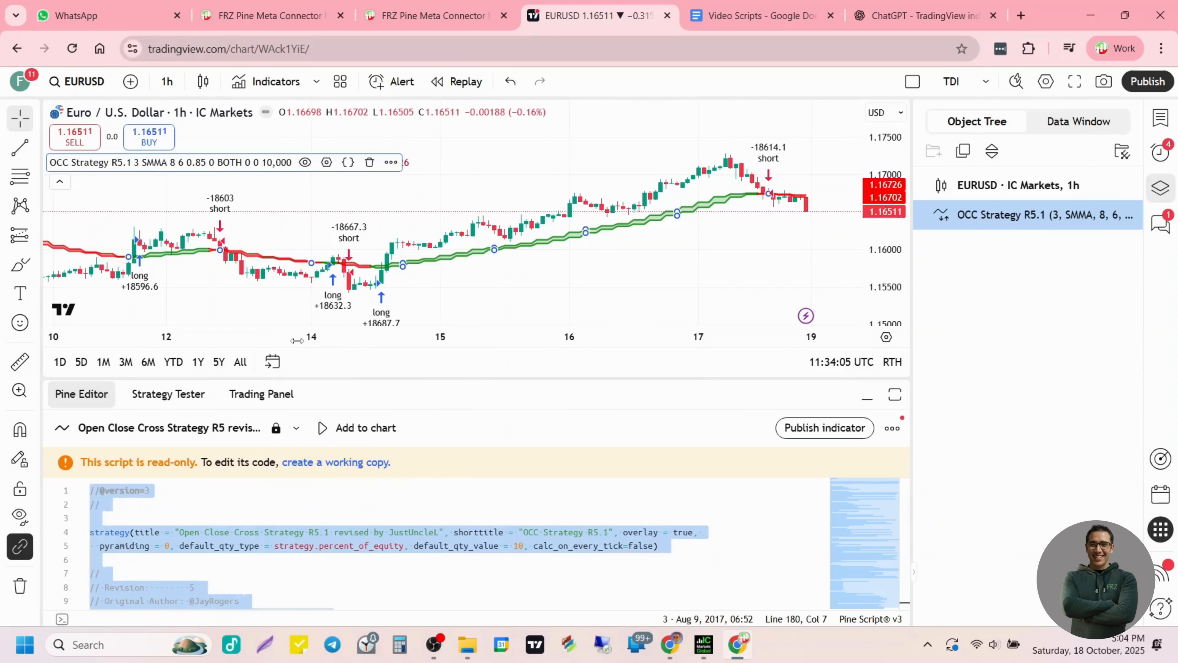
pyautogui.click(924, 15)
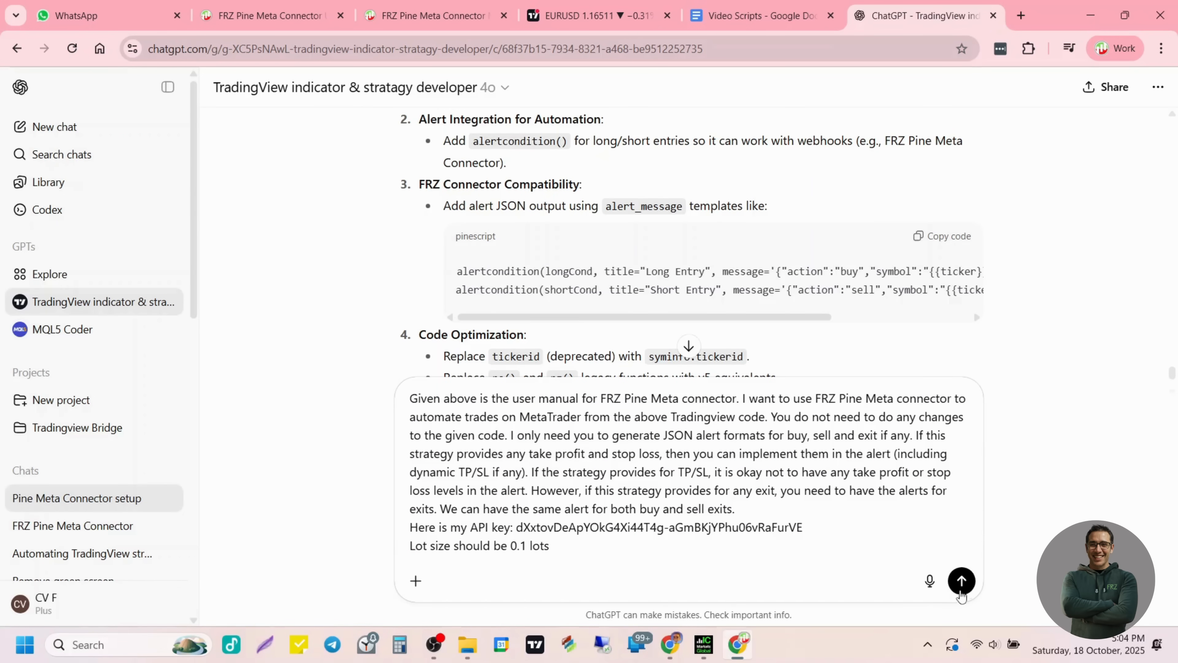
pyautogui.moveTo(961, 582)
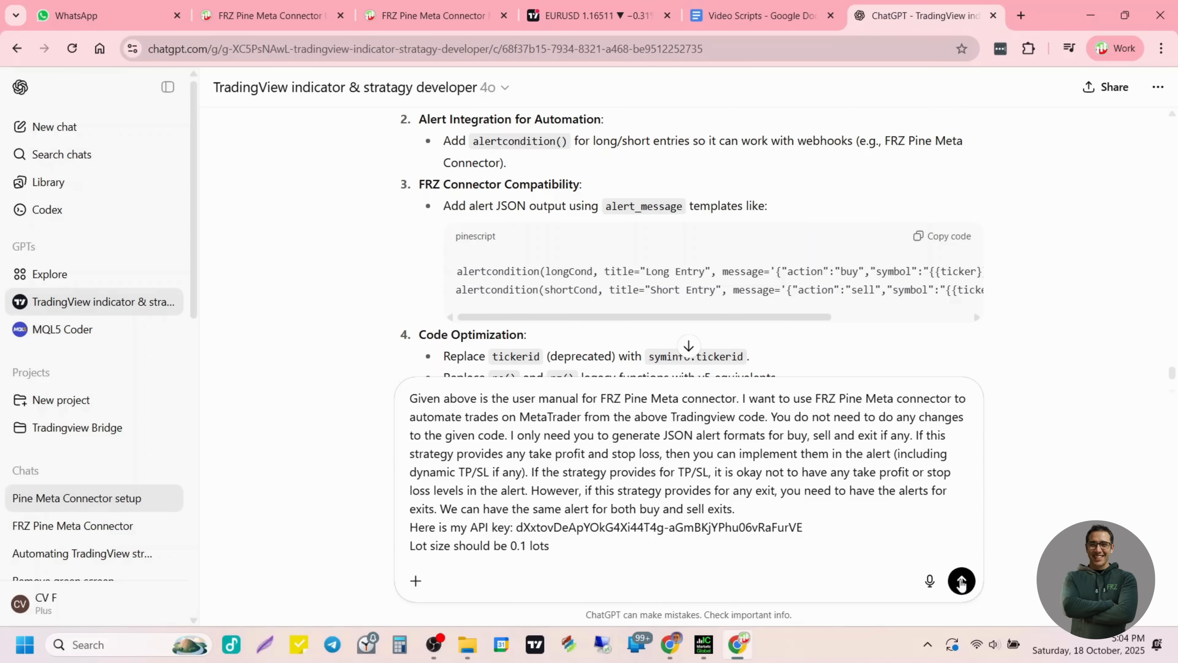
# - Submit the request and review the returned Buy, Sell and Exit JSON alert formats at 0.1 lots
pyautogui.click(961, 581)
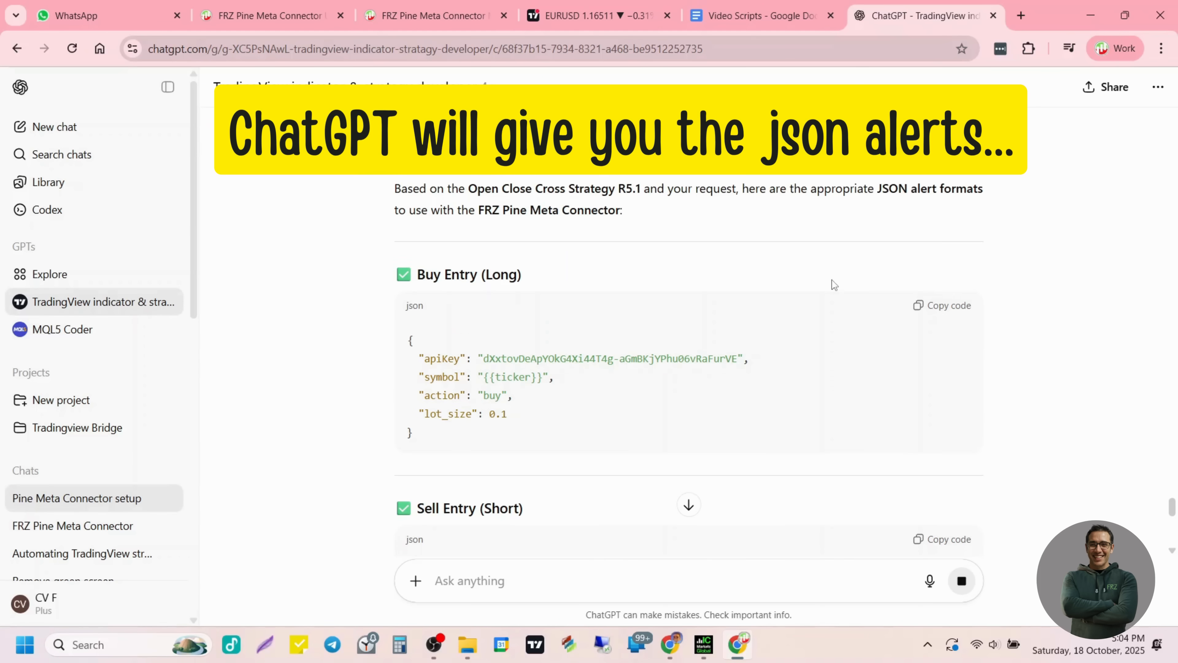
pyautogui.scroll(3)
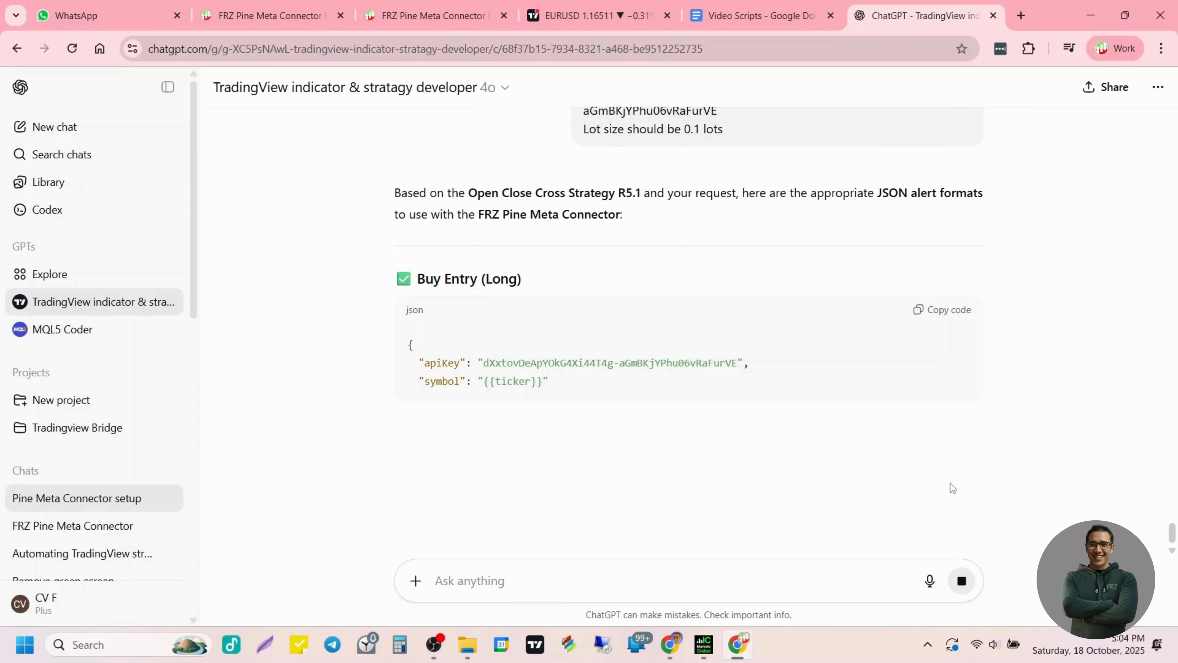
pyautogui.scroll(-3)
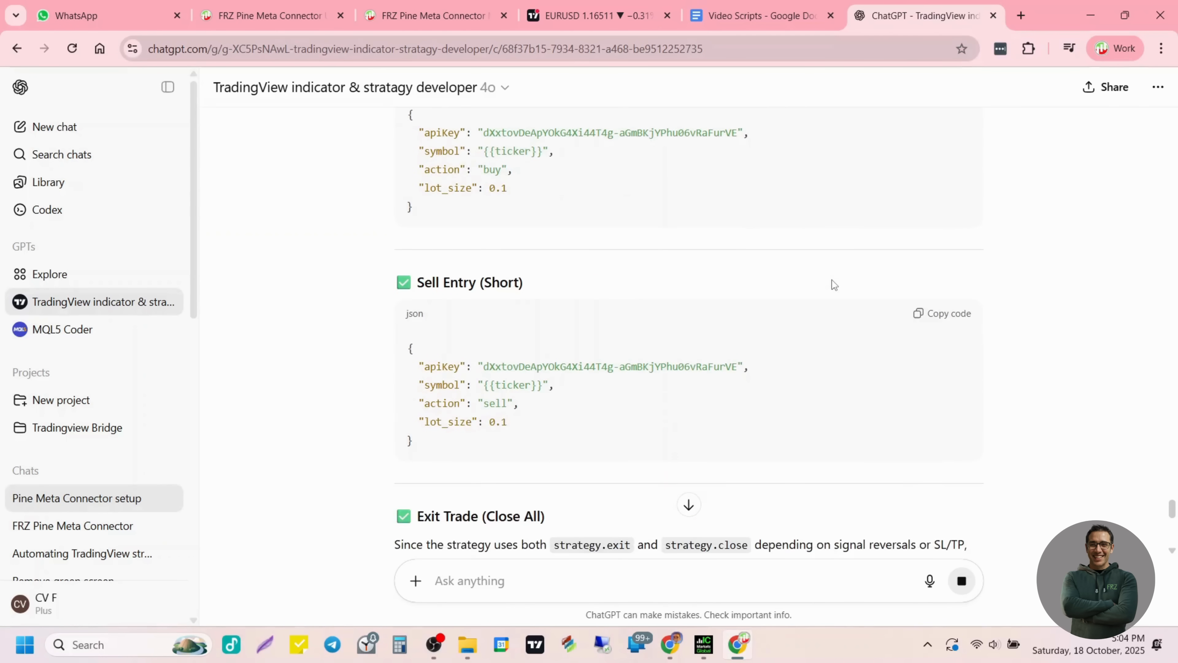
pyautogui.scroll(-3)
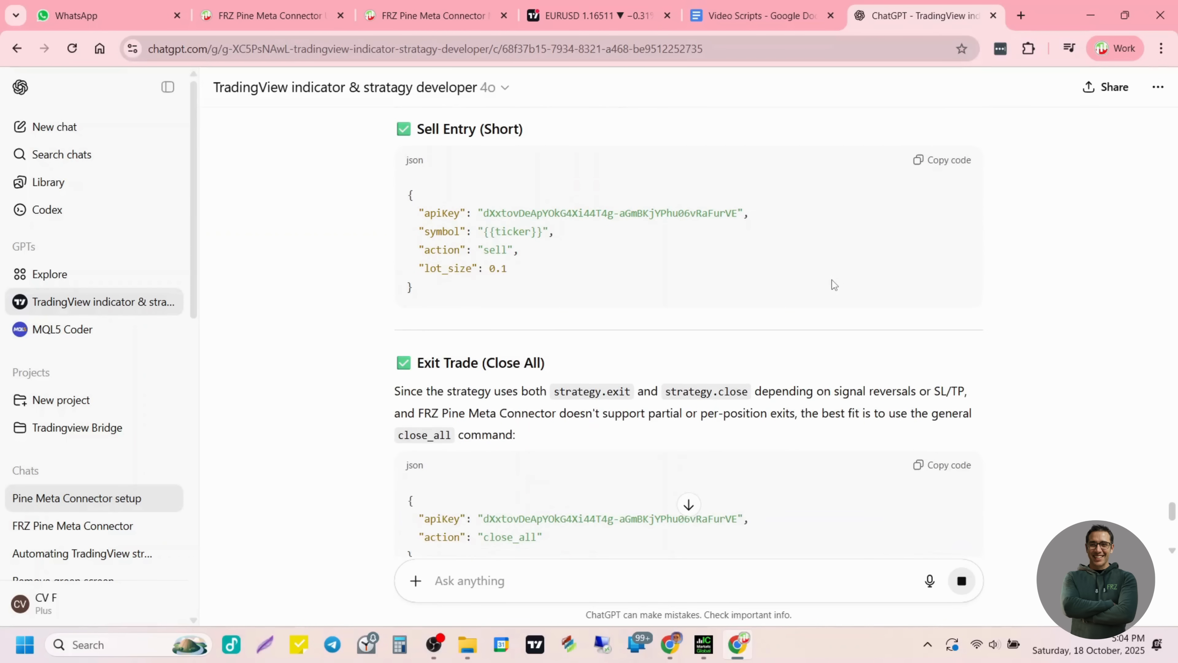
pyautogui.scroll(-3)
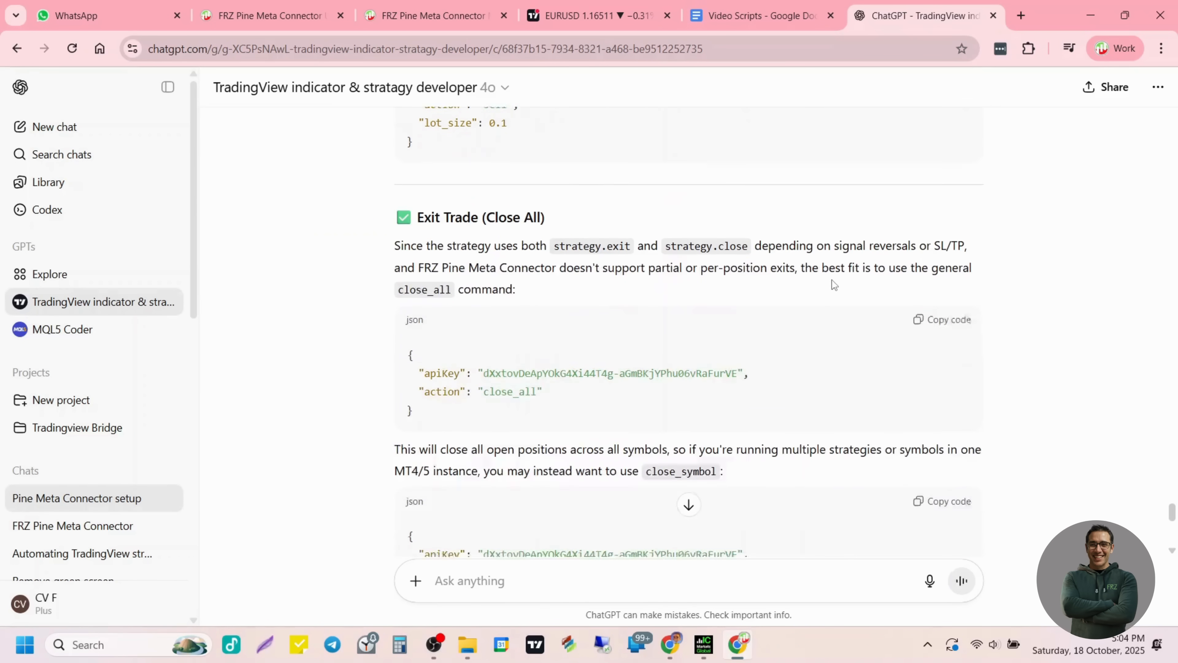
# - Start a new EURUSD alert on the OCC Strategy with the FRZ webhook URL enabled
pyautogui.click(594, 15)
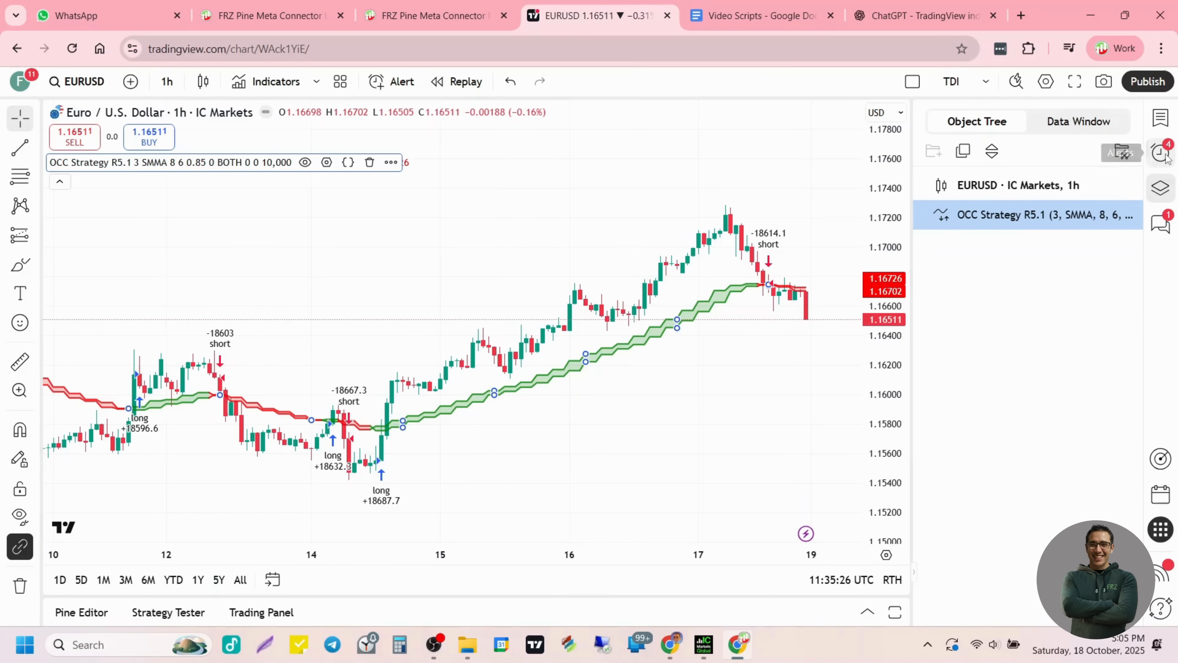
pyautogui.click(1160, 152)
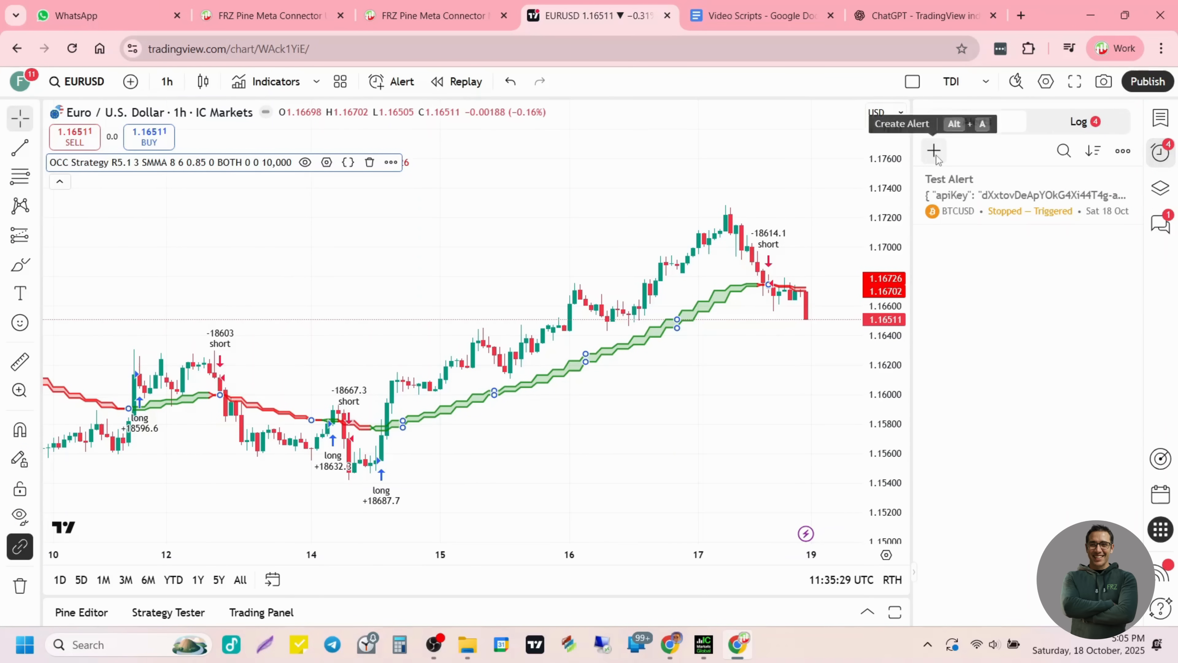
pyautogui.click(934, 151)
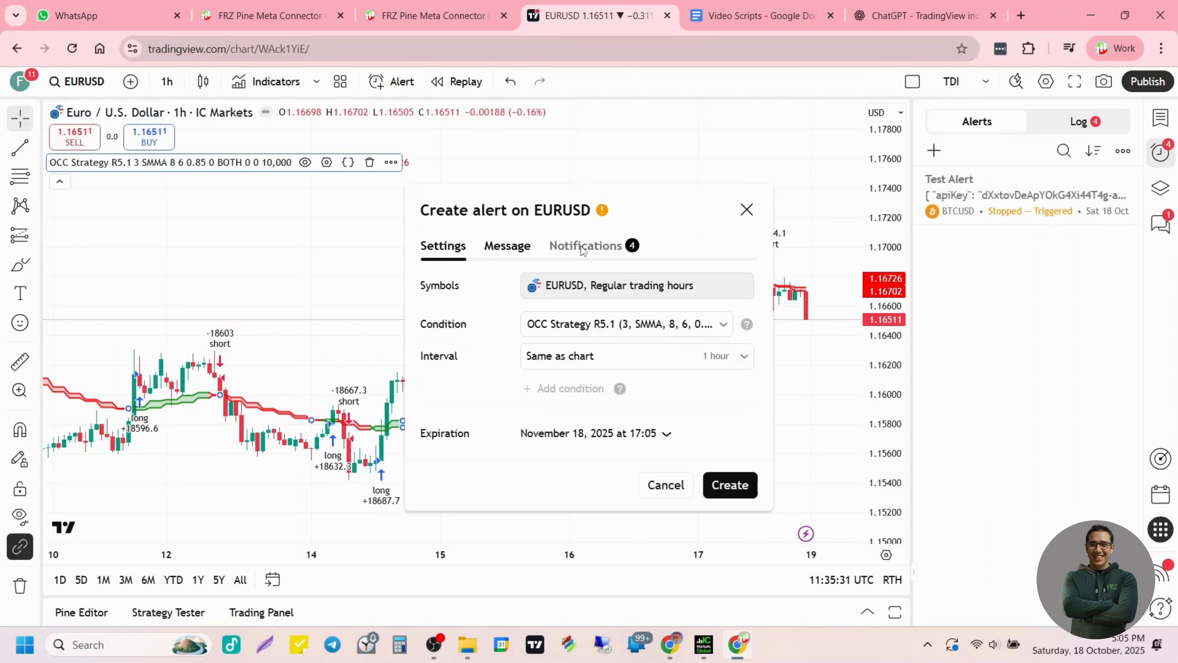
pyautogui.click(586, 245)
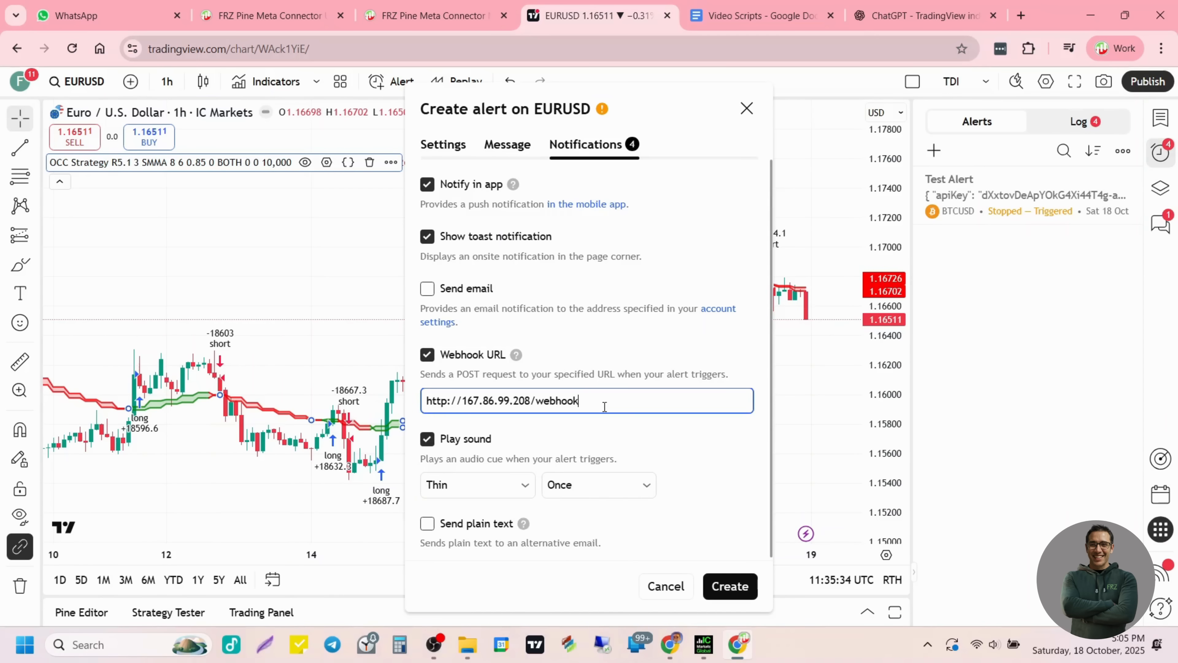
pyautogui.tripleClick(502, 401)
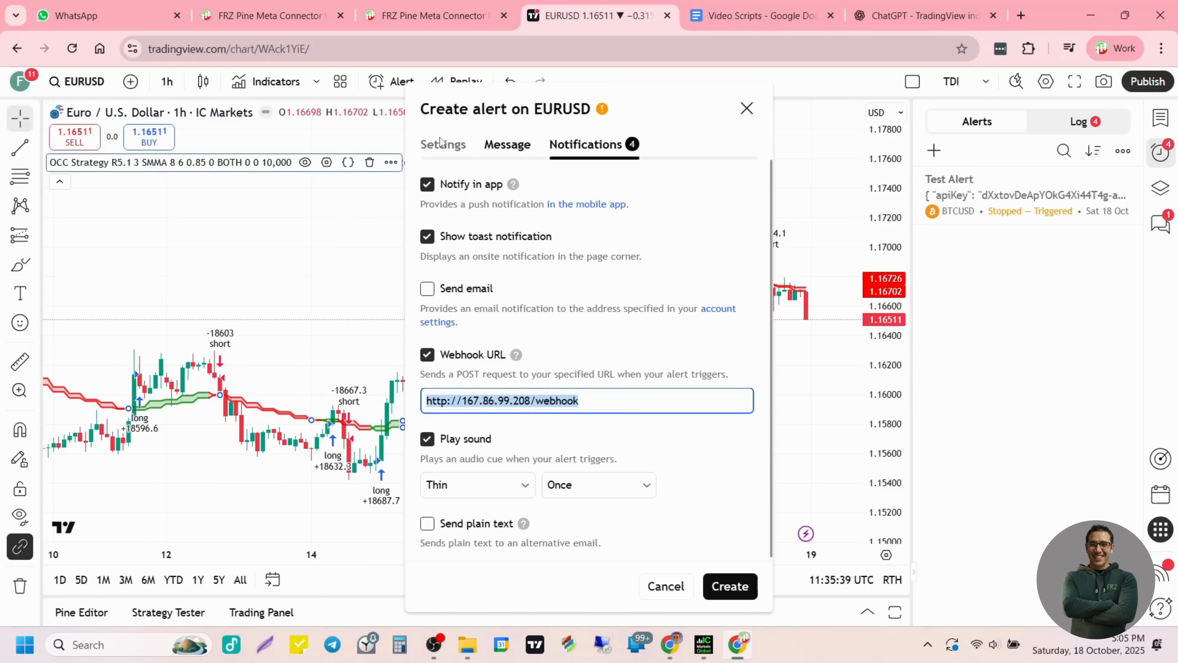
pyautogui.click(442, 145)
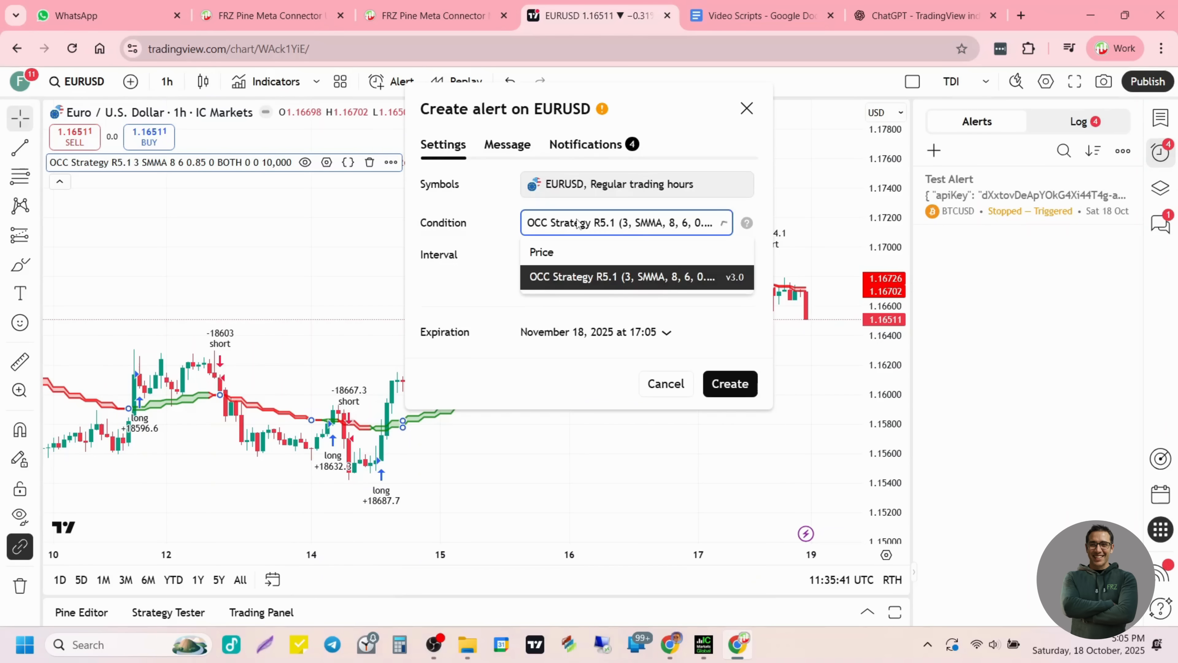
pyautogui.click(620, 277)
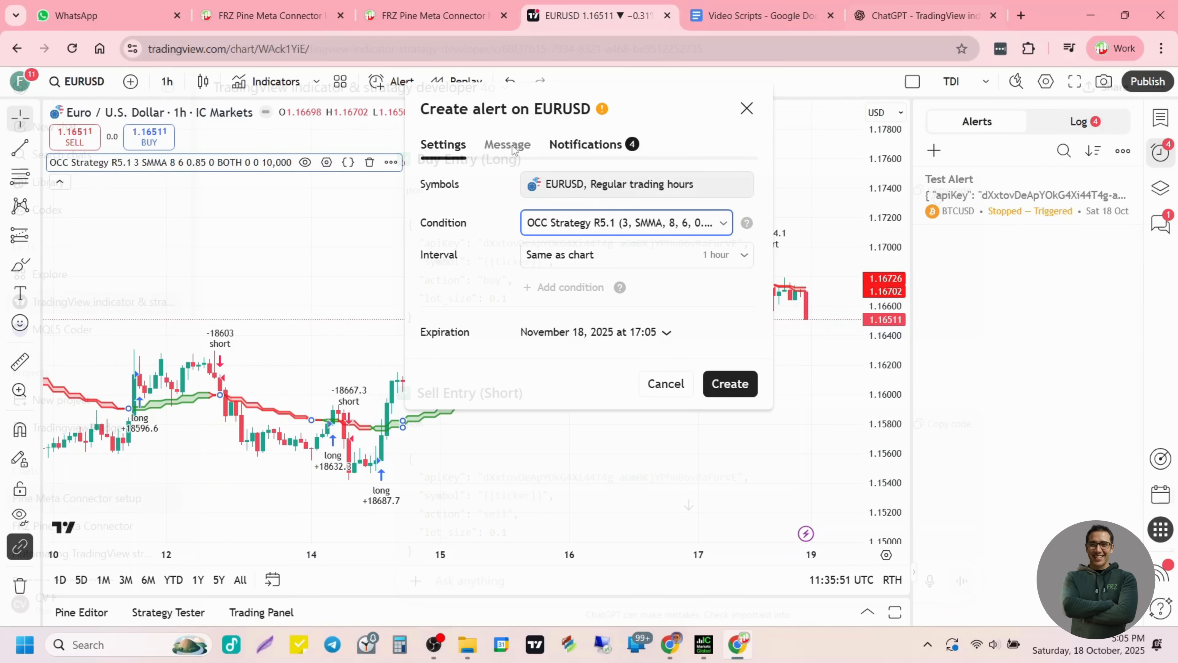
# - Create the Buy alert carrying the Buy Entry JSON message
pyautogui.click(924, 14)
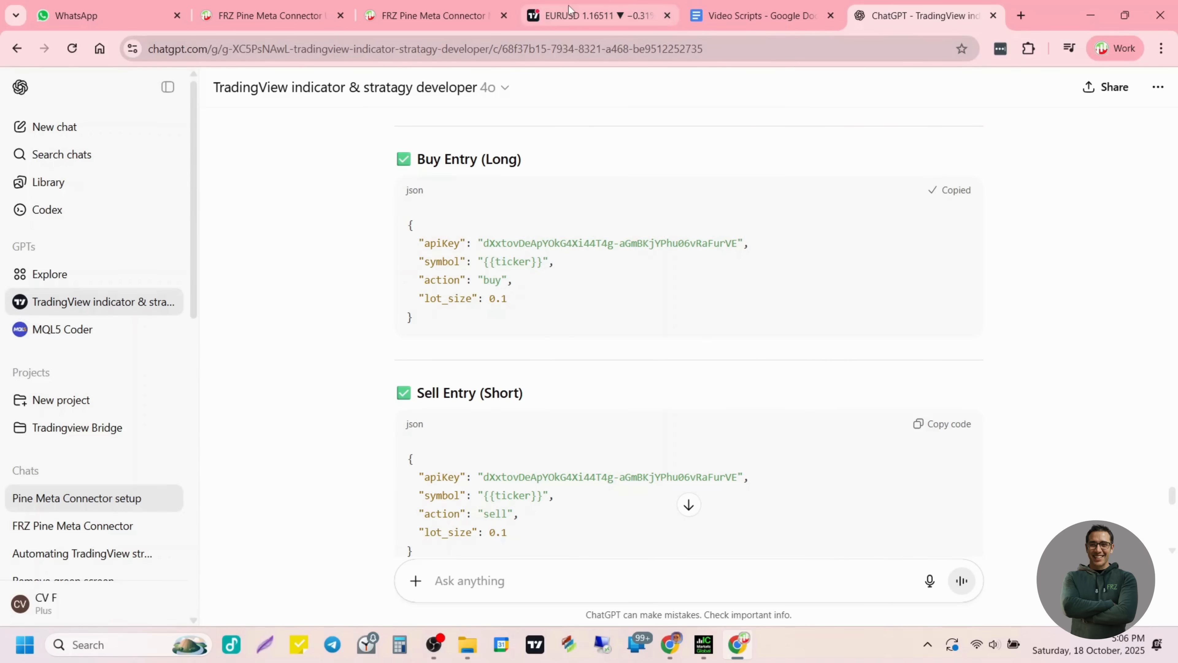
pyautogui.click(594, 15)
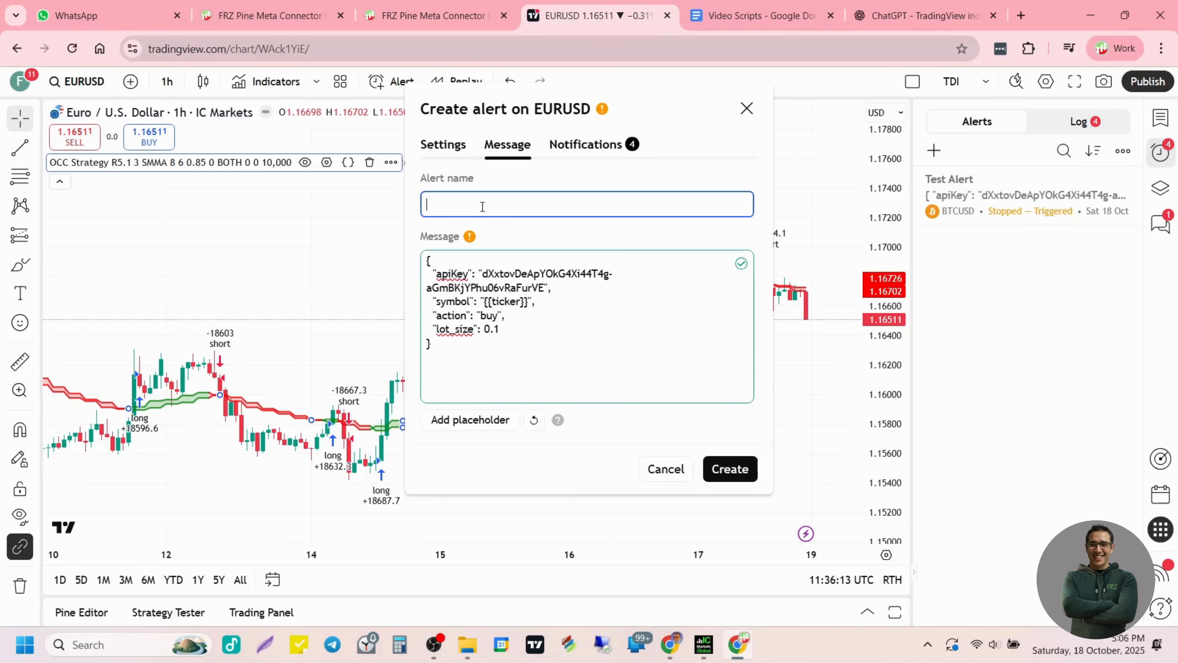
pyautogui.write('Buy')
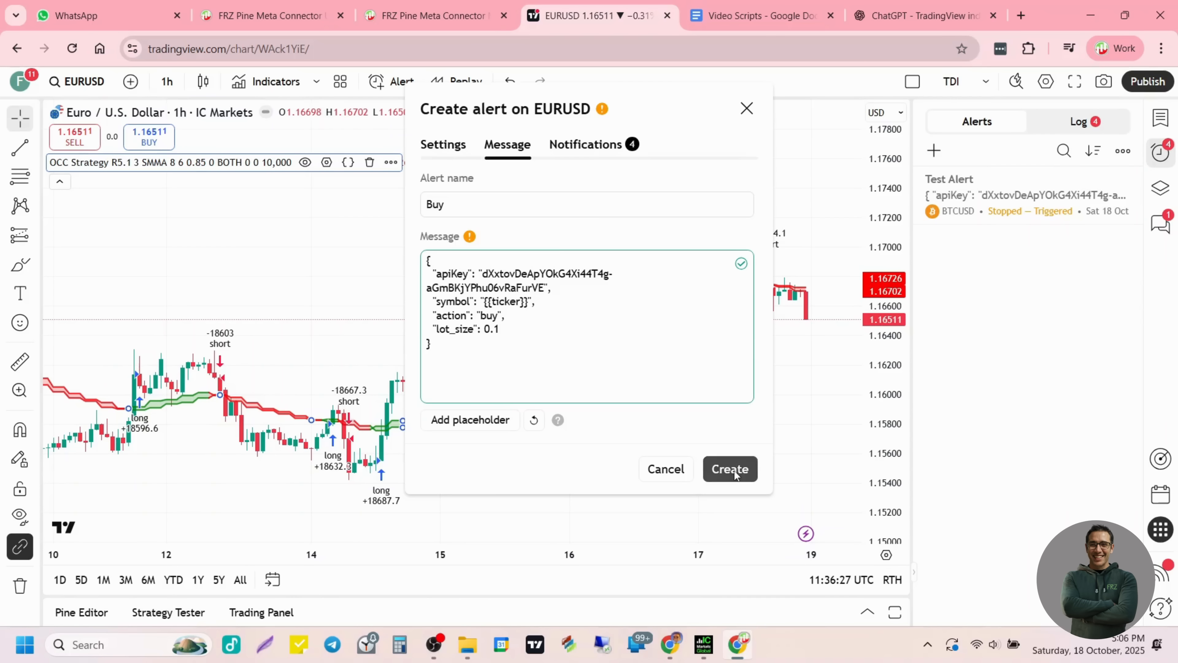
pyautogui.click(730, 468)
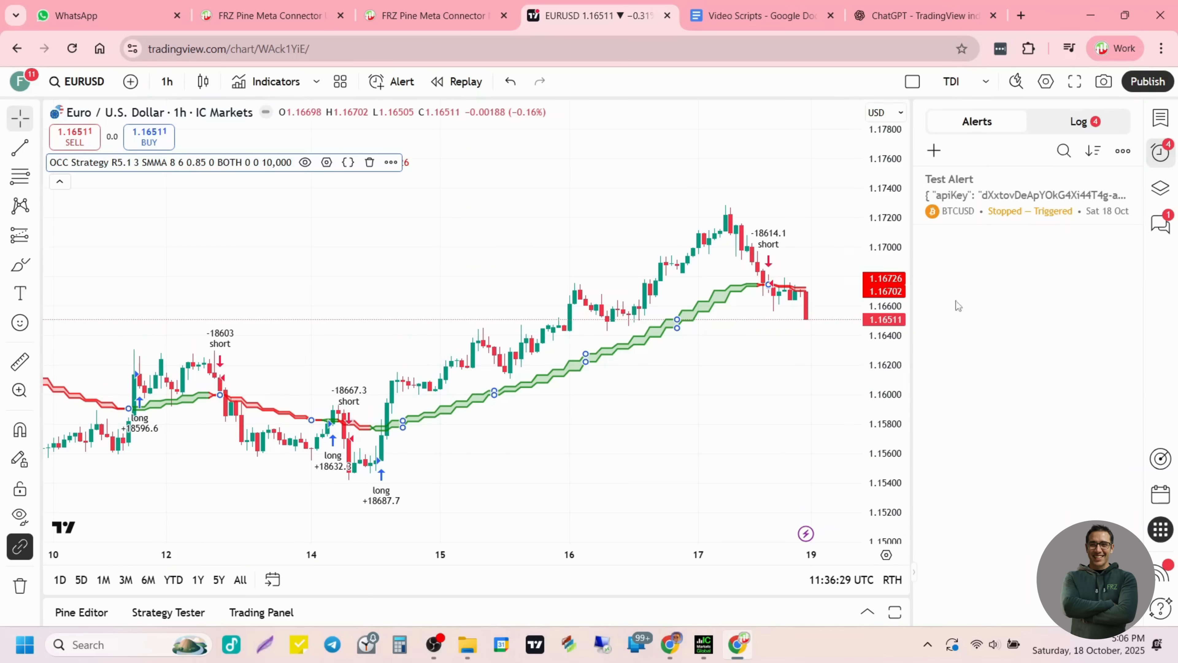
# - Create the matching Sell and Exit alerts with their JSON messages and webhook
pyautogui.click(934, 151)
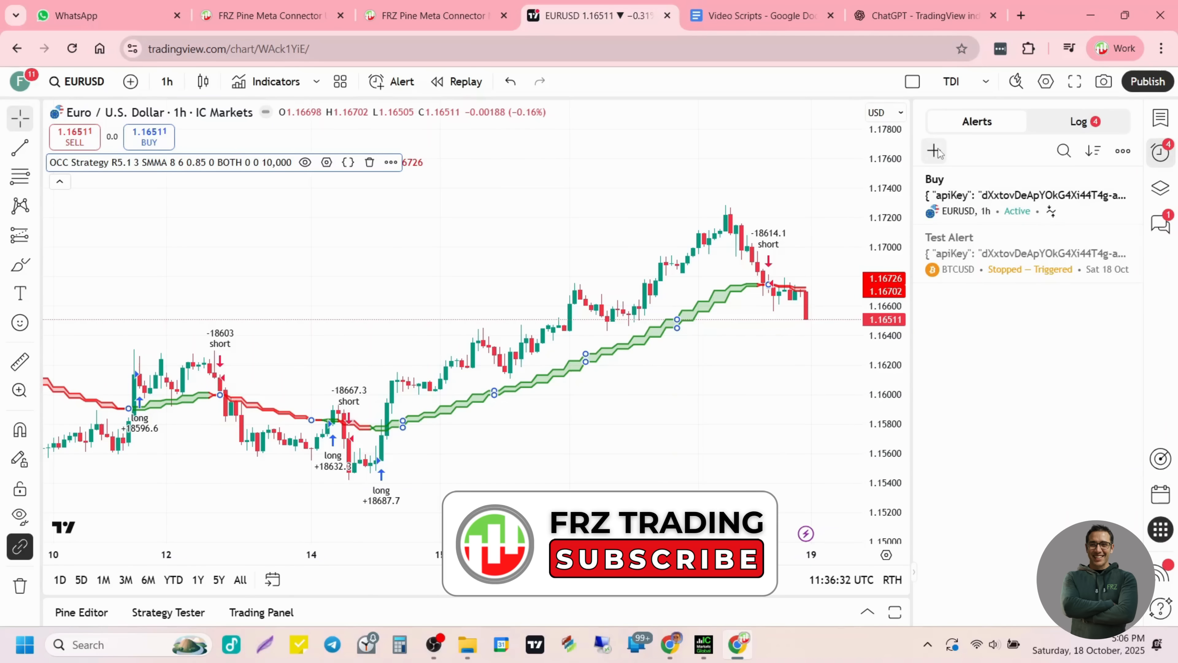
pyautogui.click(935, 150)
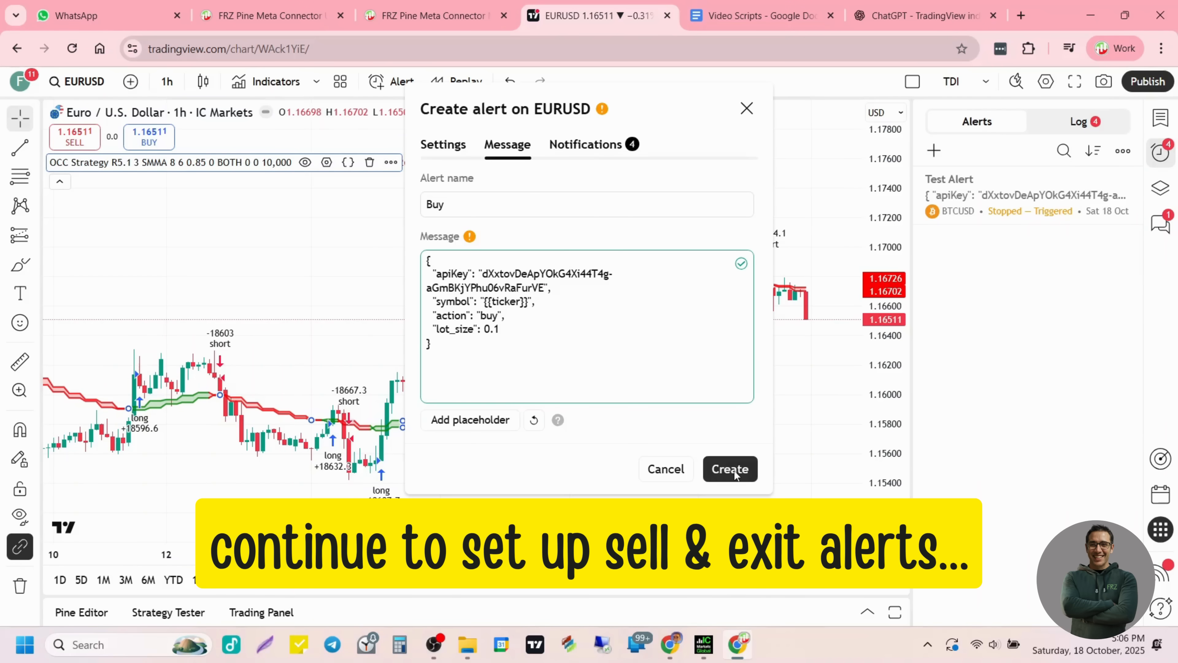
pyautogui.click(729, 468)
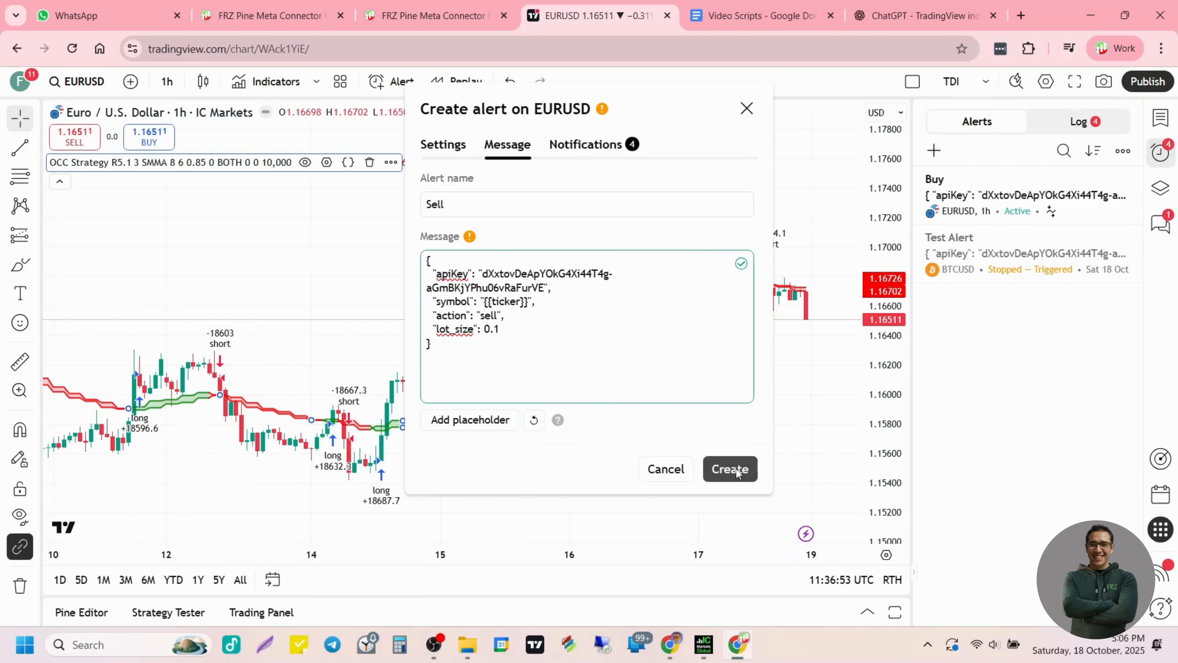
pyautogui.click(728, 468)
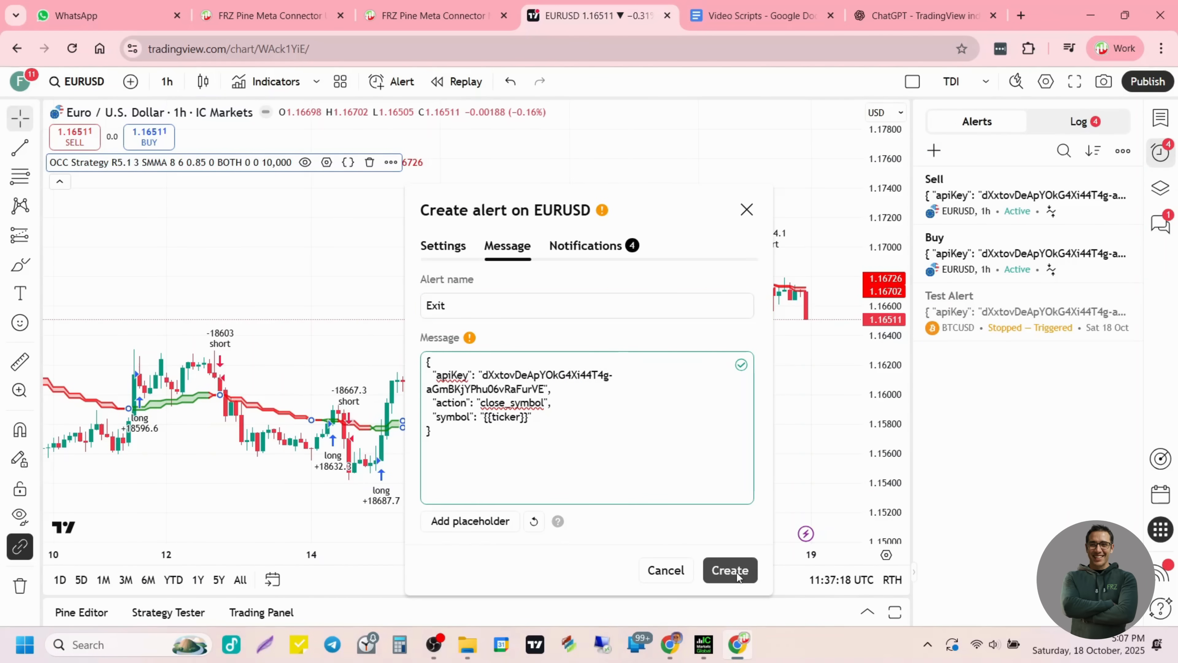
pyautogui.click(729, 570)
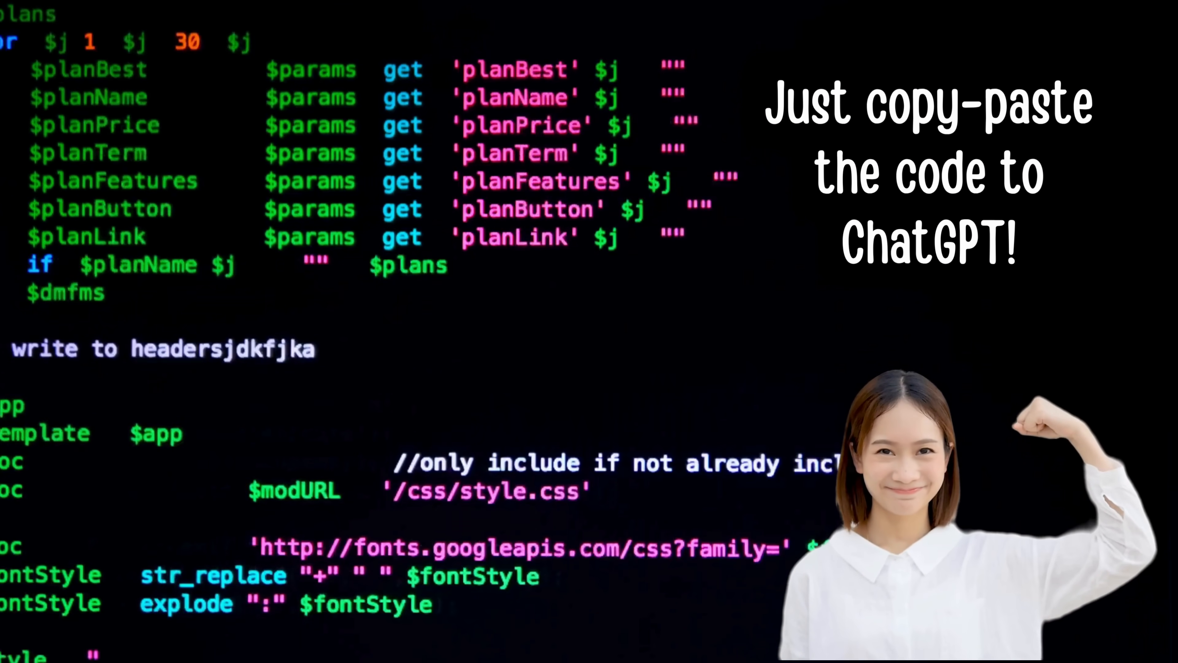
# - Swap the OCC Strategy for the Uptrick: Hull Suite Indicator on the EURUSD chart
pyautogui.scroll(-3)
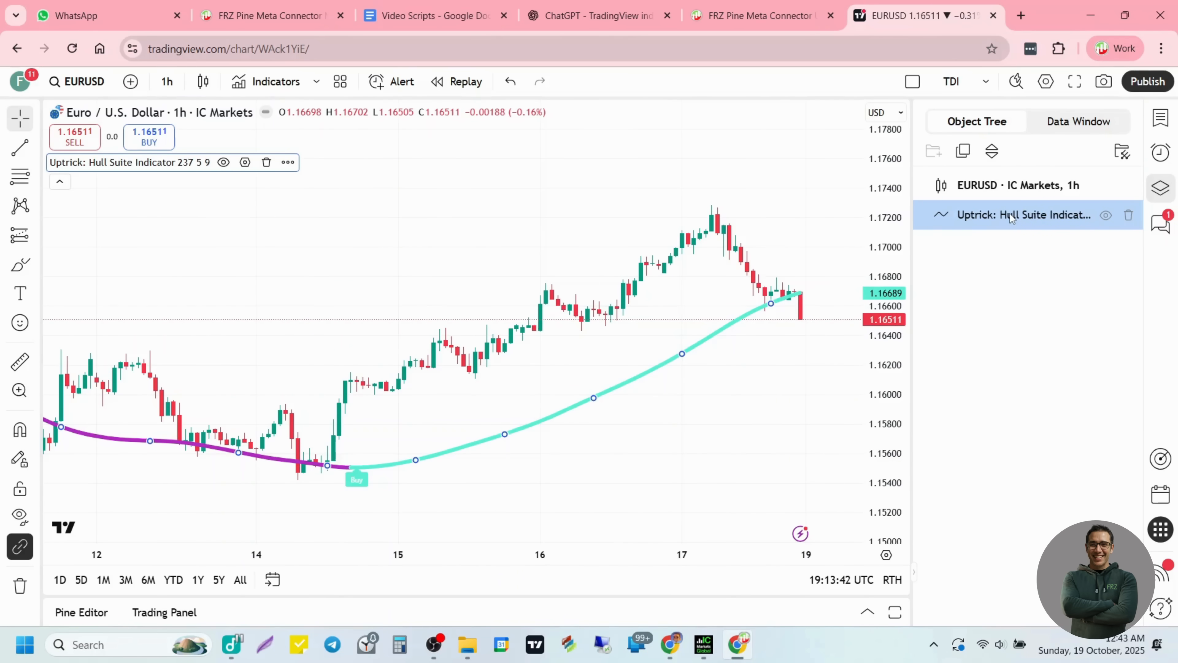
# - Draft an alert on the Hull Suite indicator with Buy Signal as its condition
pyautogui.rightClick(1025, 215)
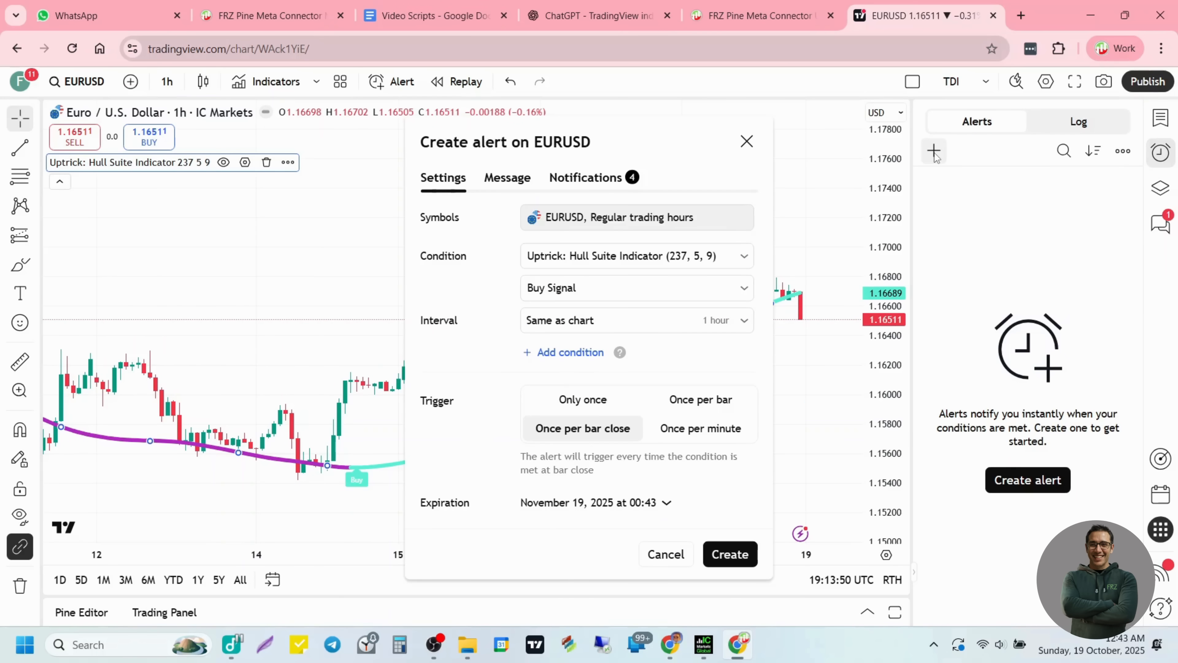
pyautogui.click(636, 255)
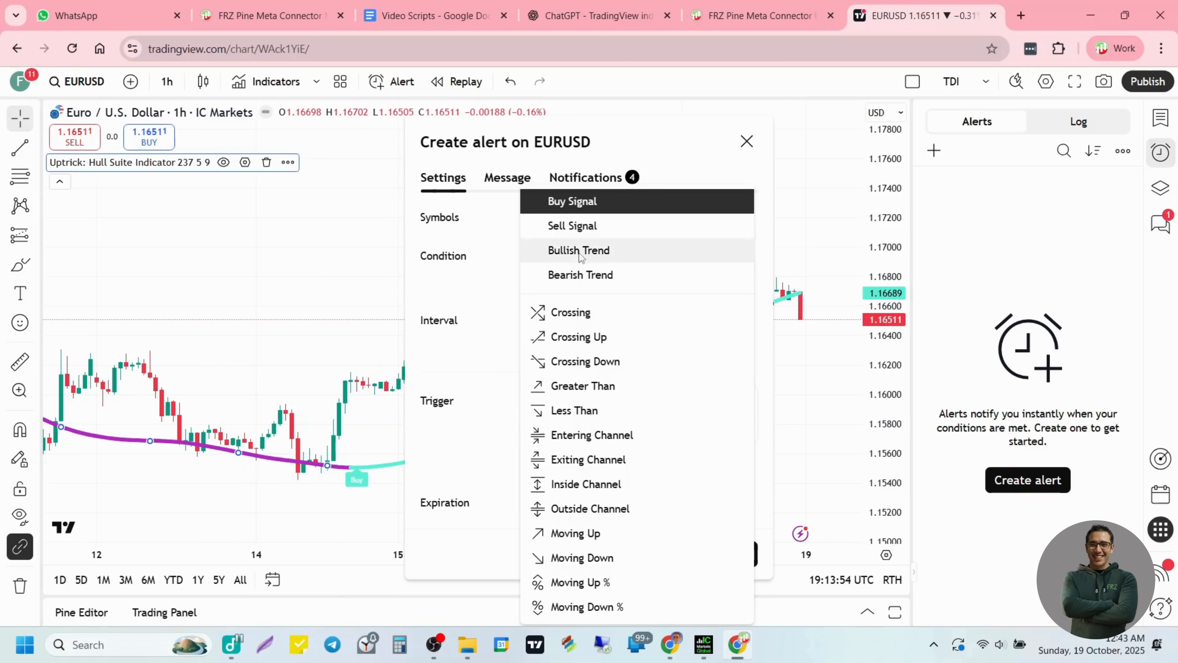
pyautogui.moveTo(590, 208)
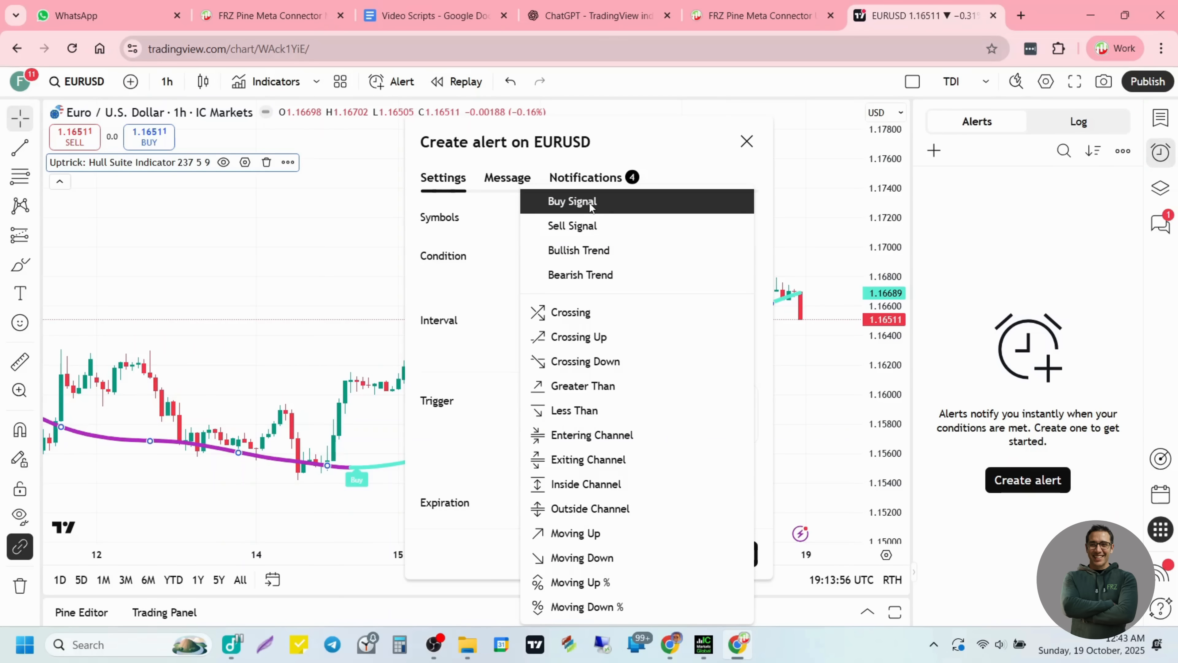
pyautogui.click(572, 201)
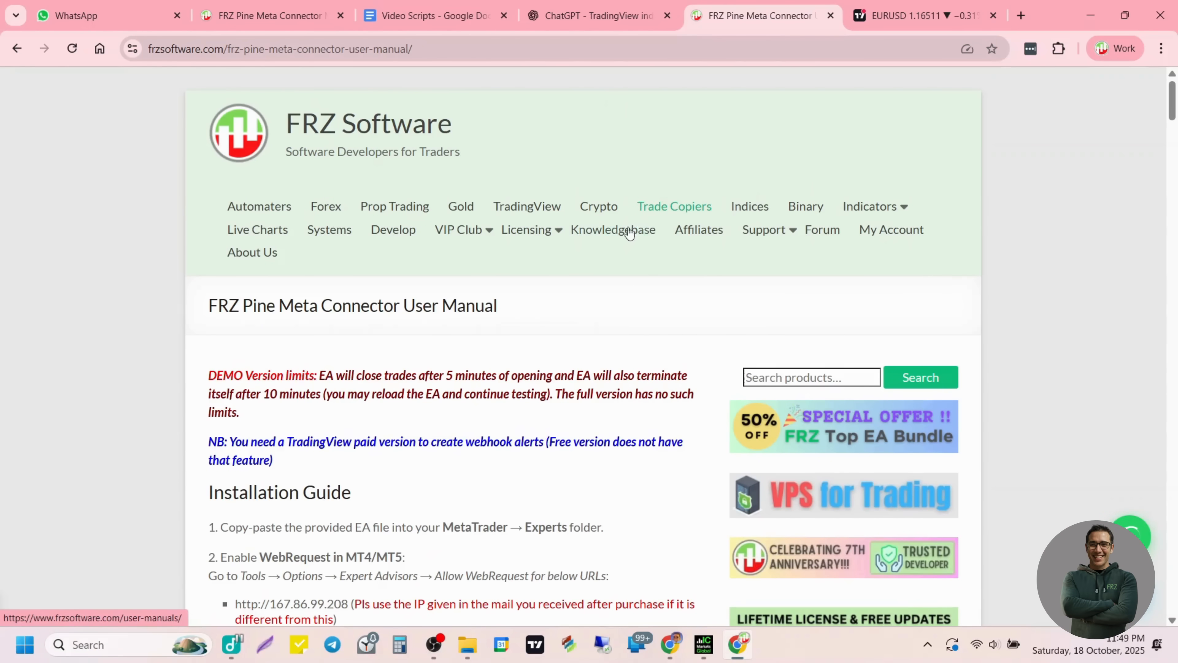
# - Scroll the connector manual to Example Alerts and select the 1.1 Market Buy simple JSON
pyautogui.scroll(-3)
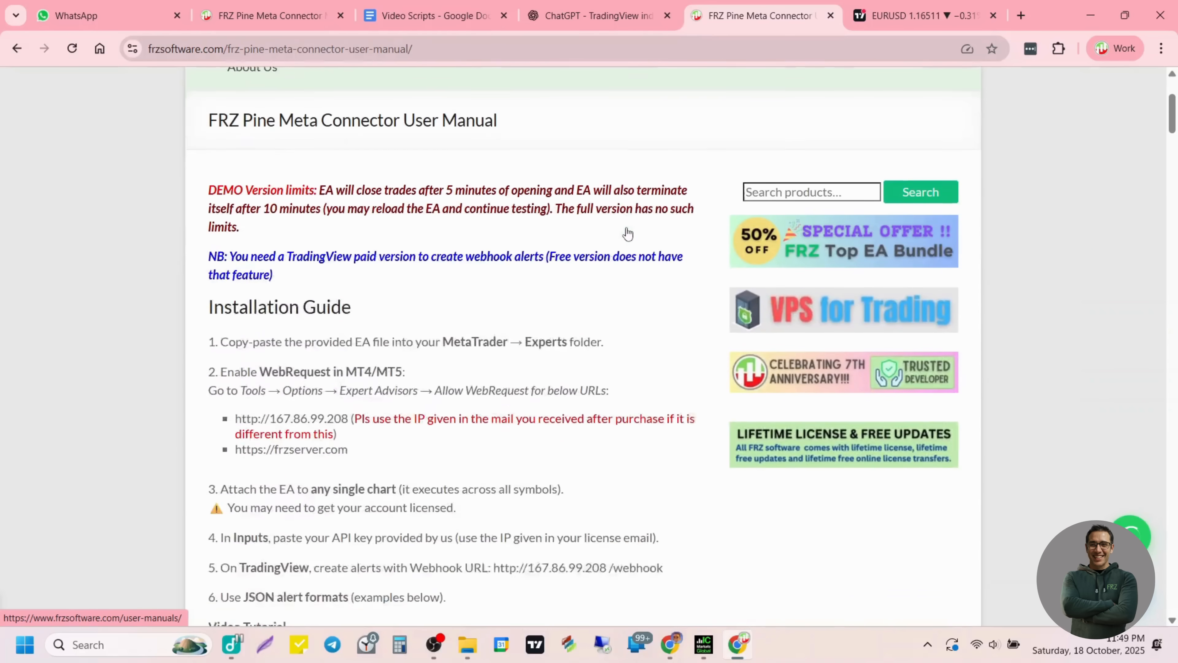
pyautogui.scroll(-3)
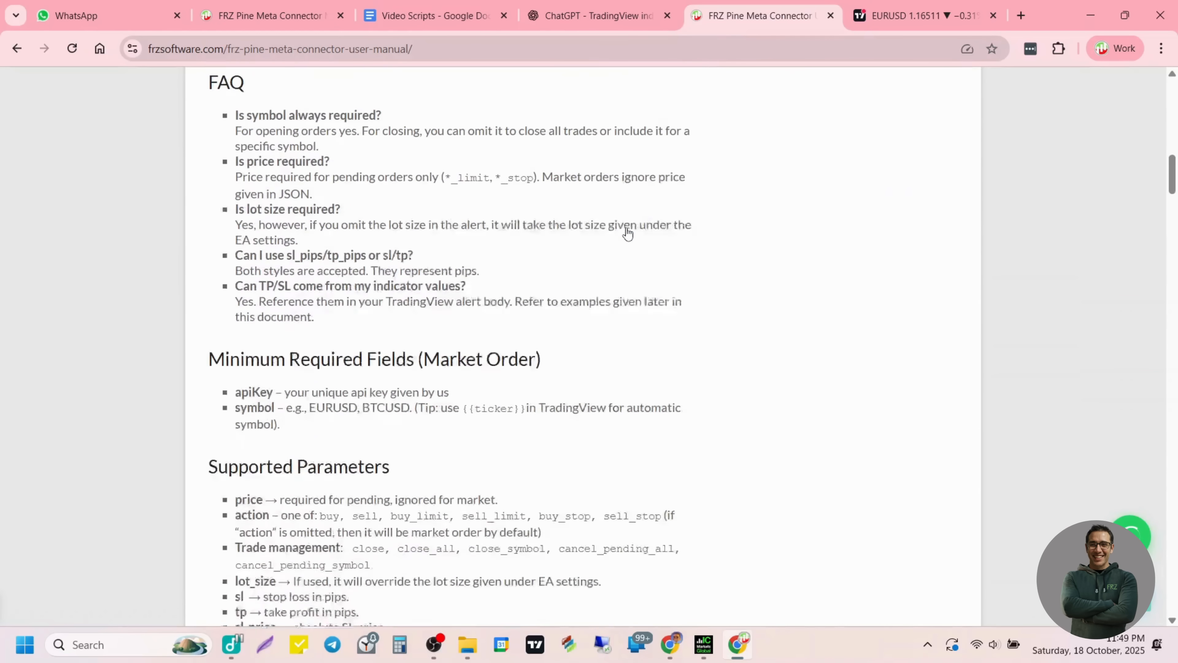
pyautogui.scroll(-3)
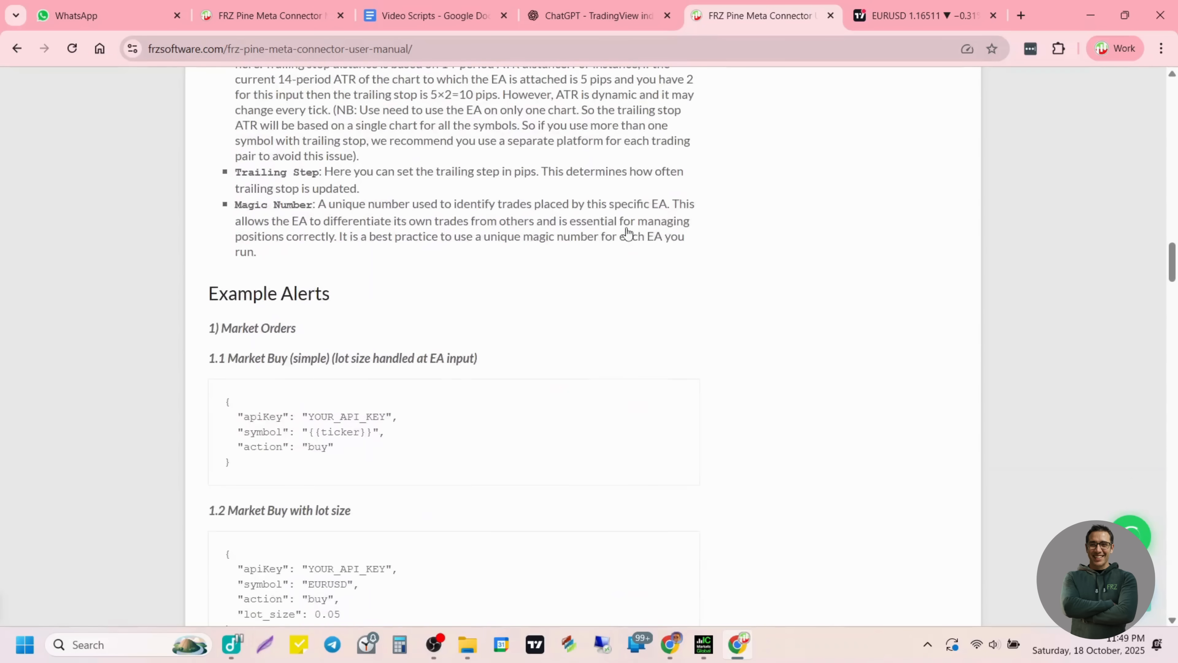
pyautogui.scroll(-3)
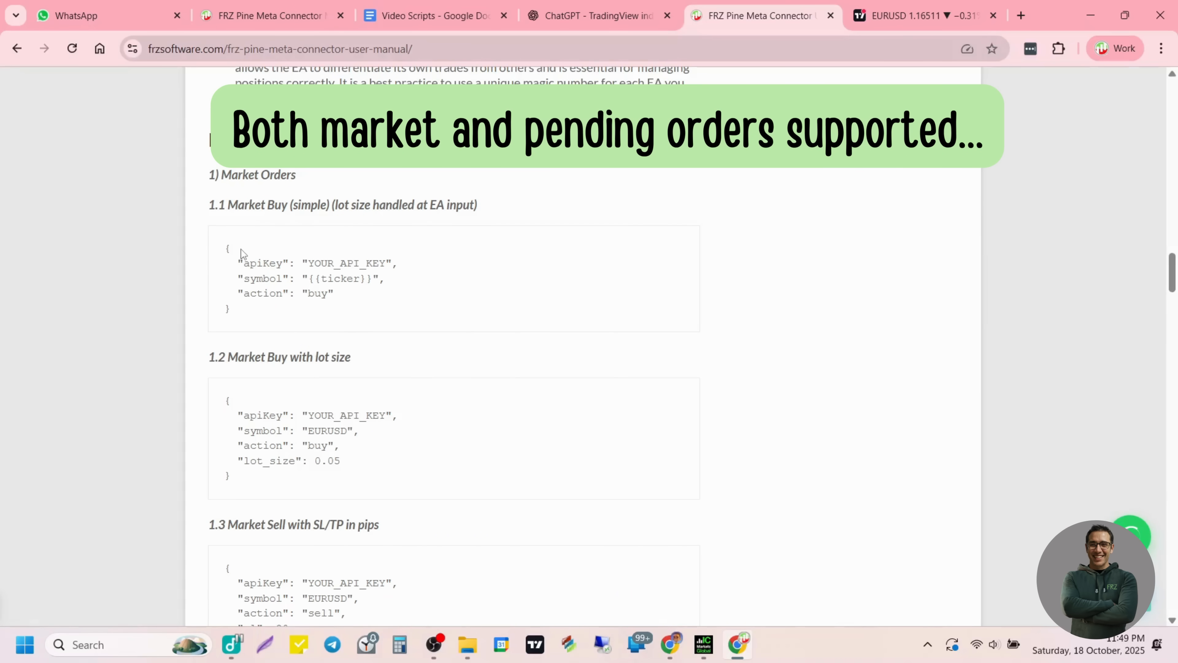
pyautogui.click(924, 15)
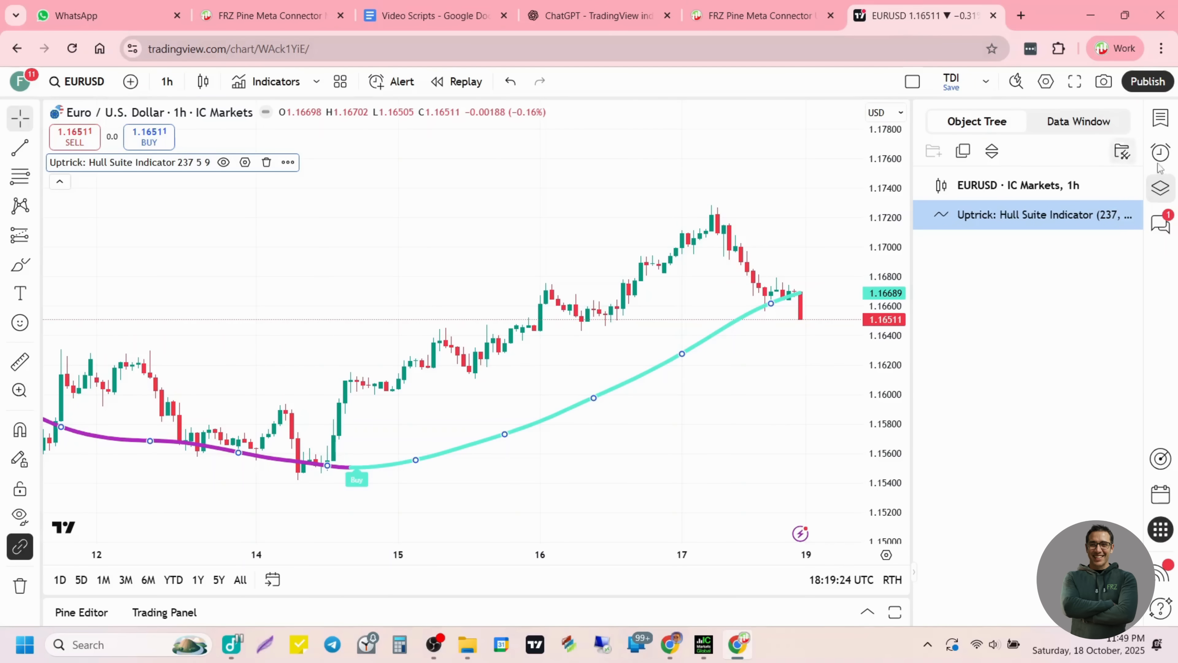
pyautogui.moveTo(1161, 152)
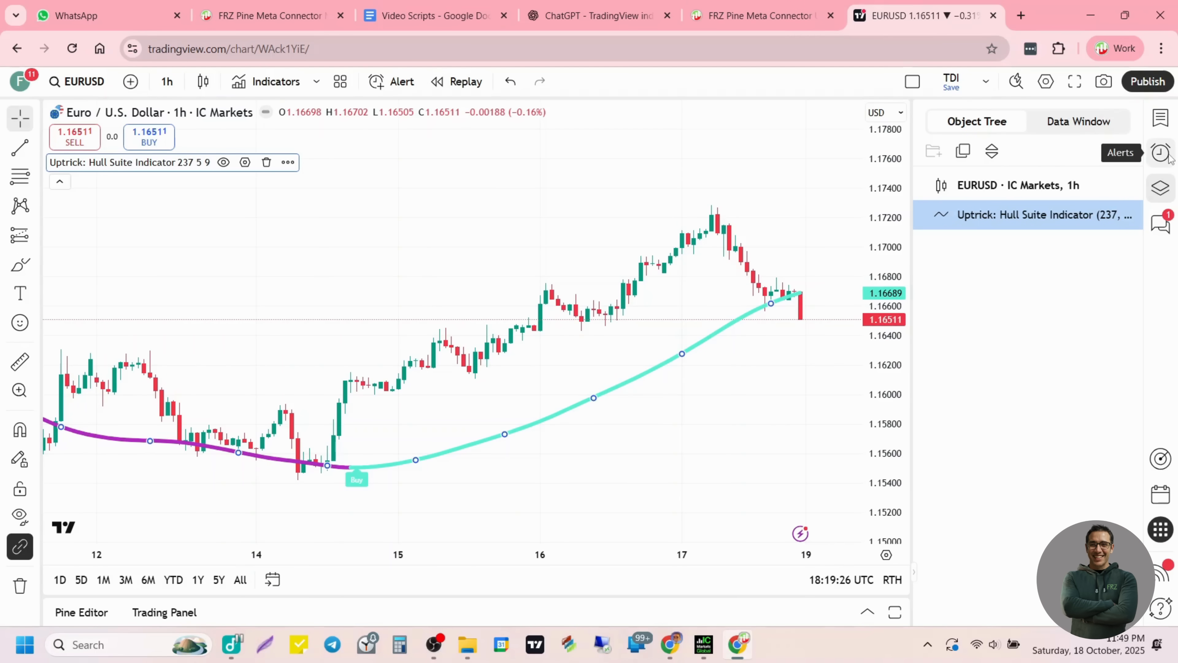
# - Start a new Hull Suite alert from the Alerts panel and go to its message settings
pyautogui.click(1160, 153)
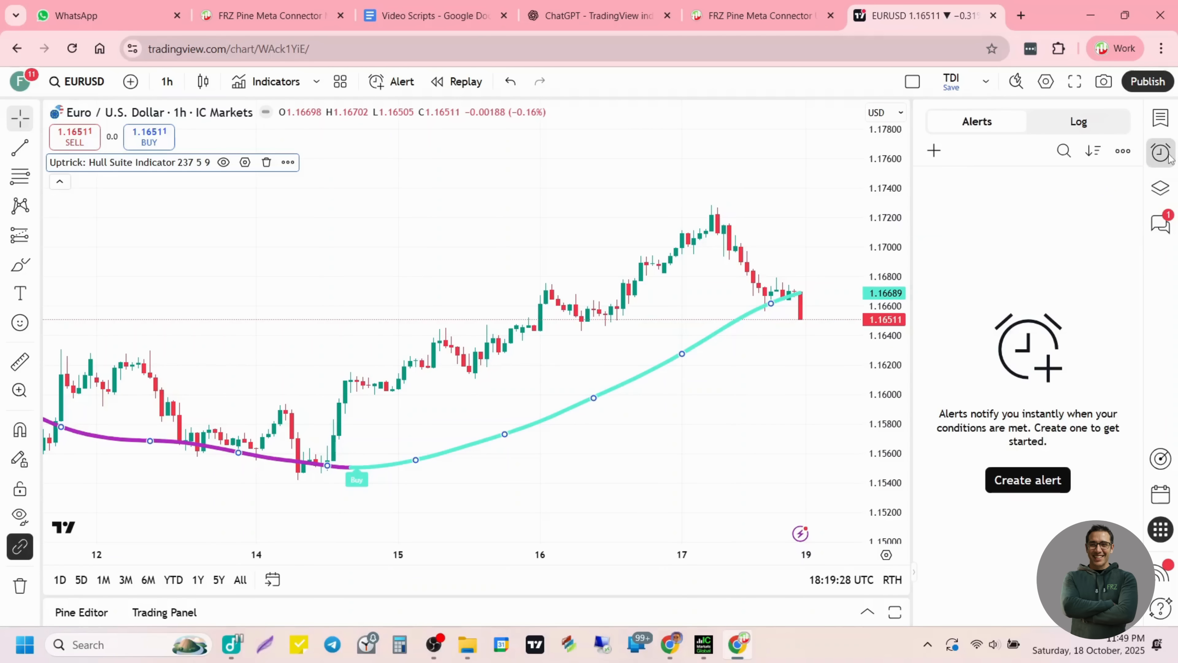
pyautogui.click(934, 151)
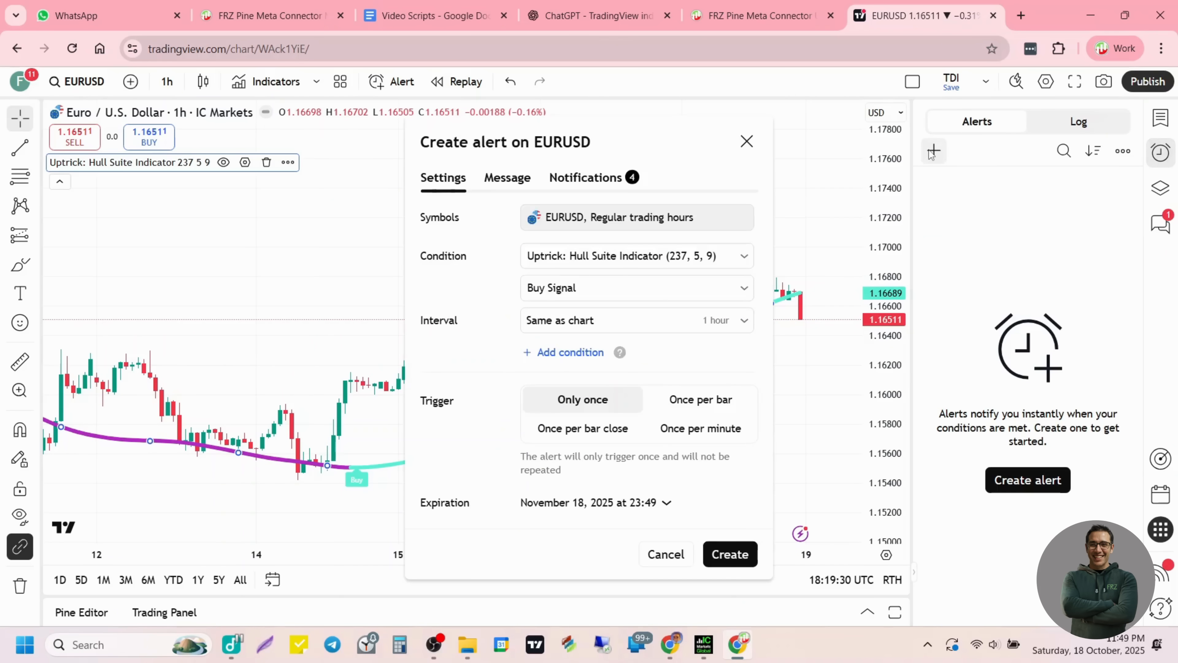
pyautogui.moveTo(464, 188)
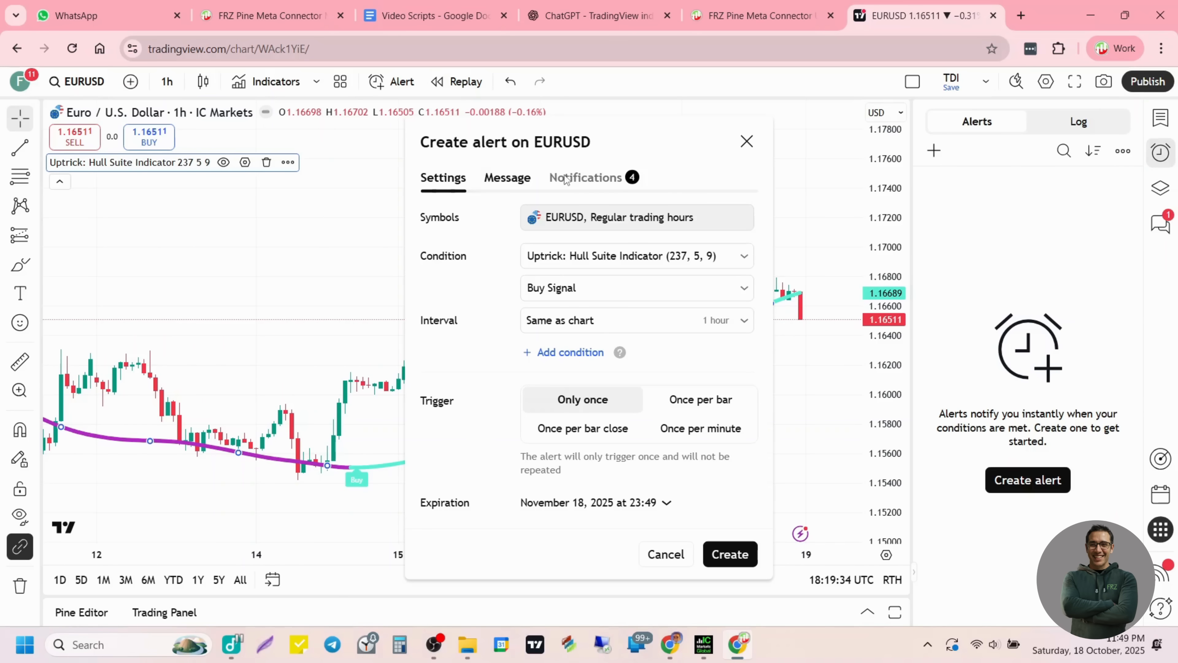
pyautogui.click(506, 177)
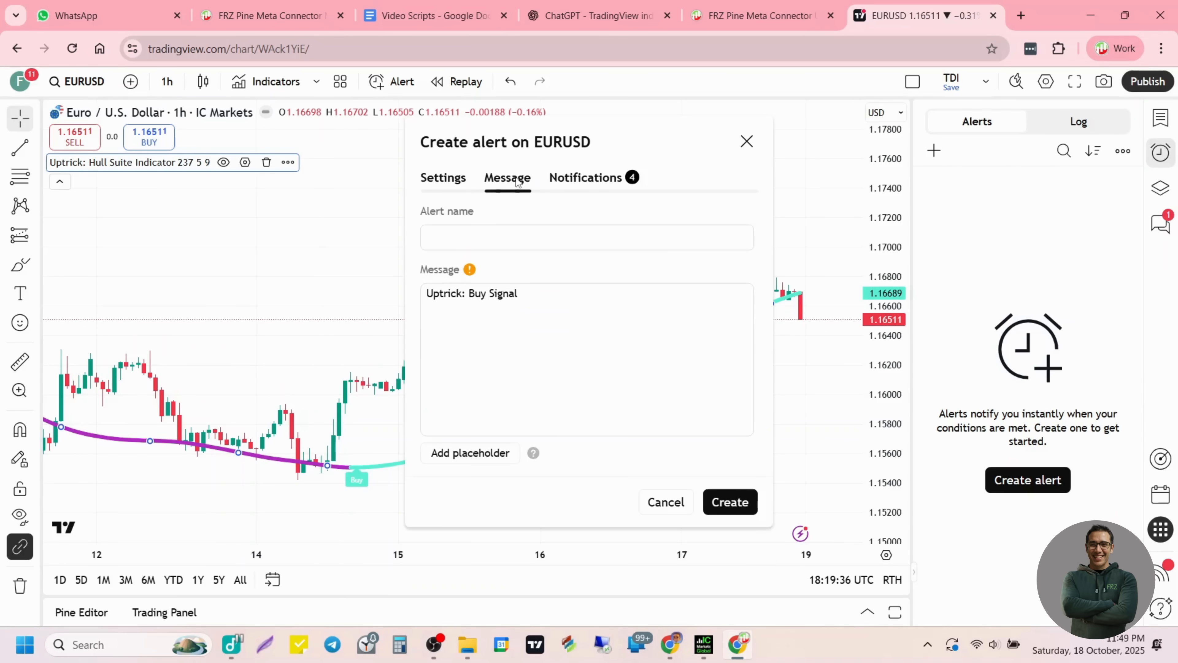
# - Paste the Market Buy JSON as the alert message and replace YOUR_API_KEY with the real API key
pyautogui.click(761, 15)
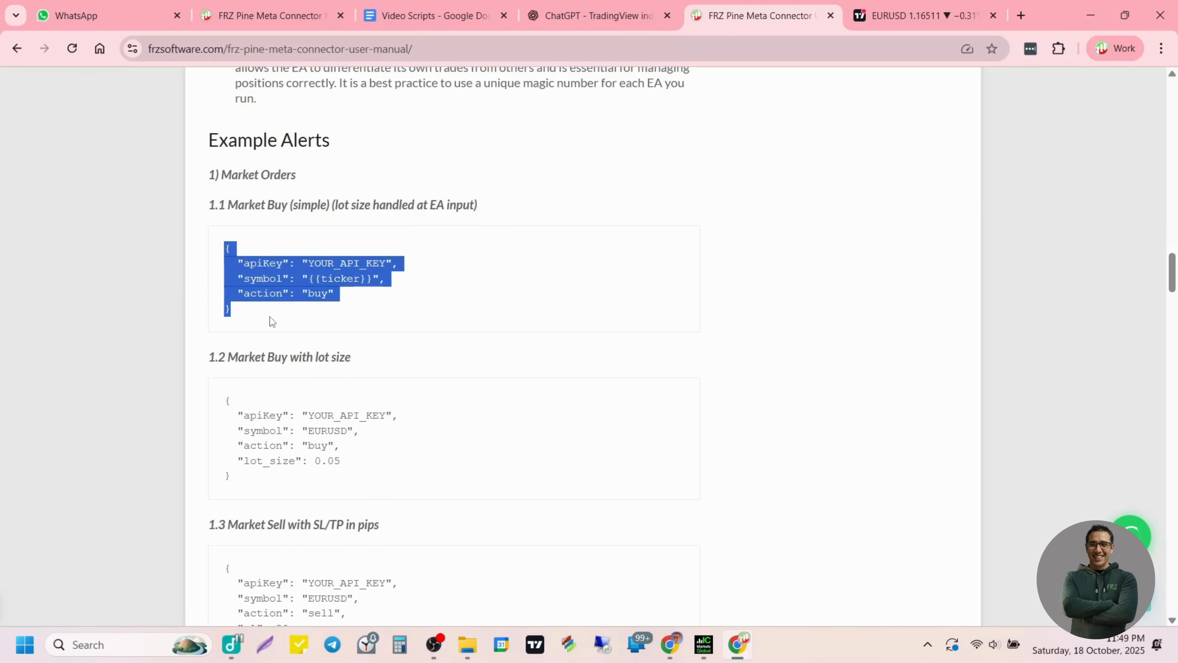
pyautogui.click(925, 14)
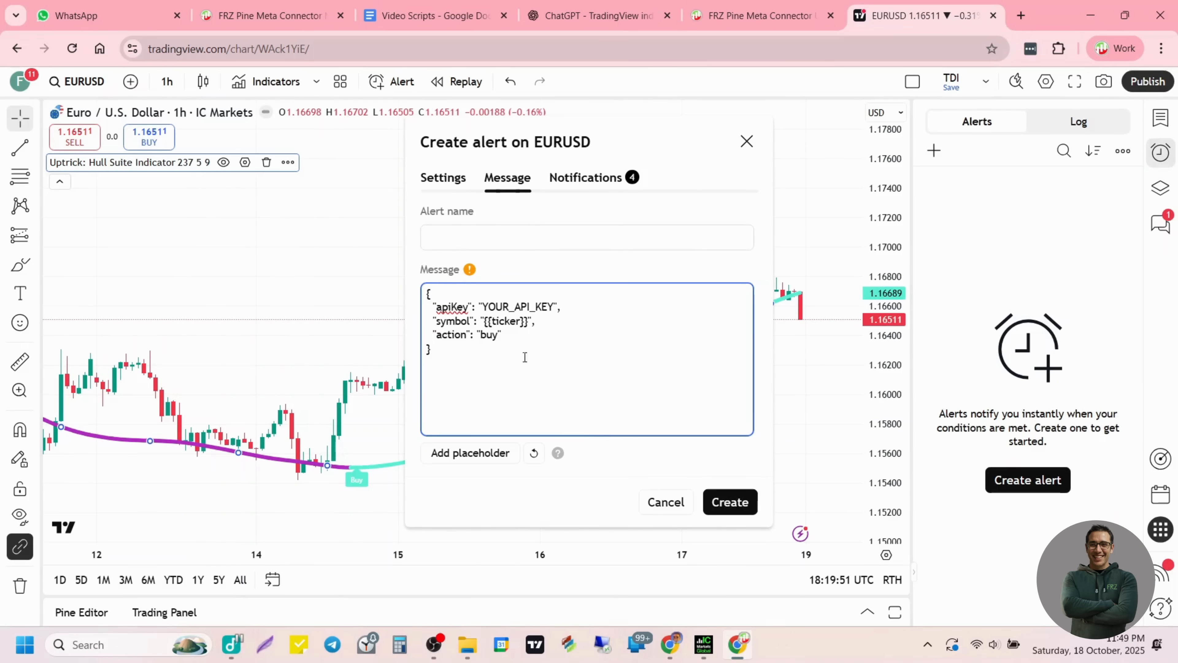
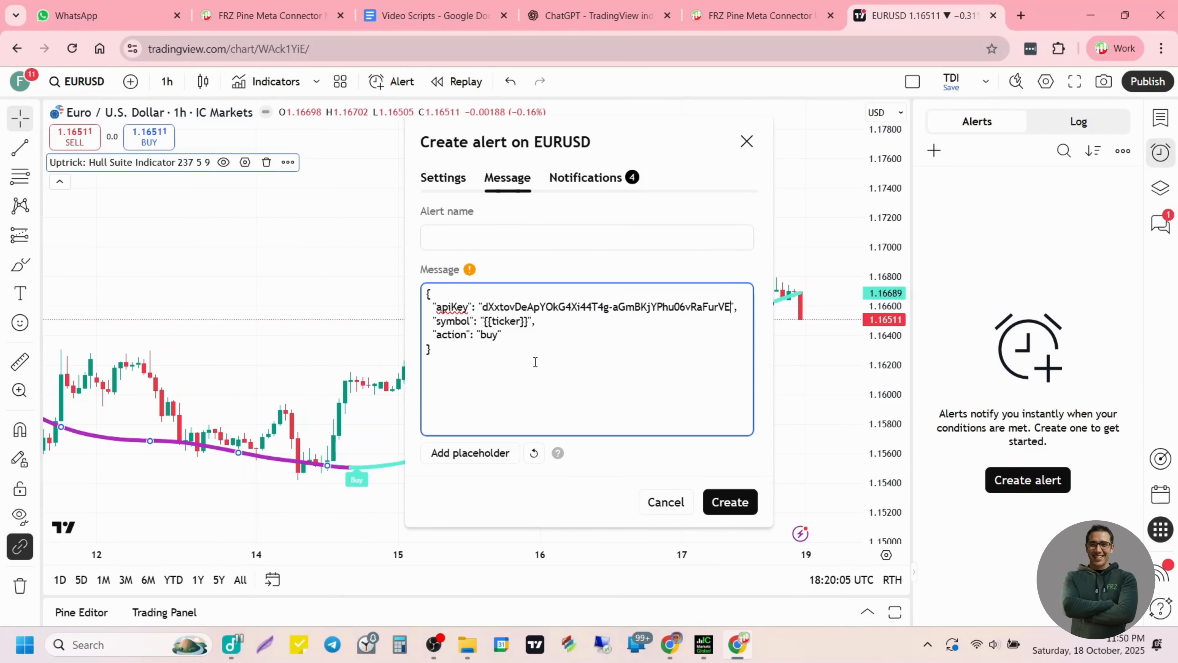
pyautogui.click(586, 177)
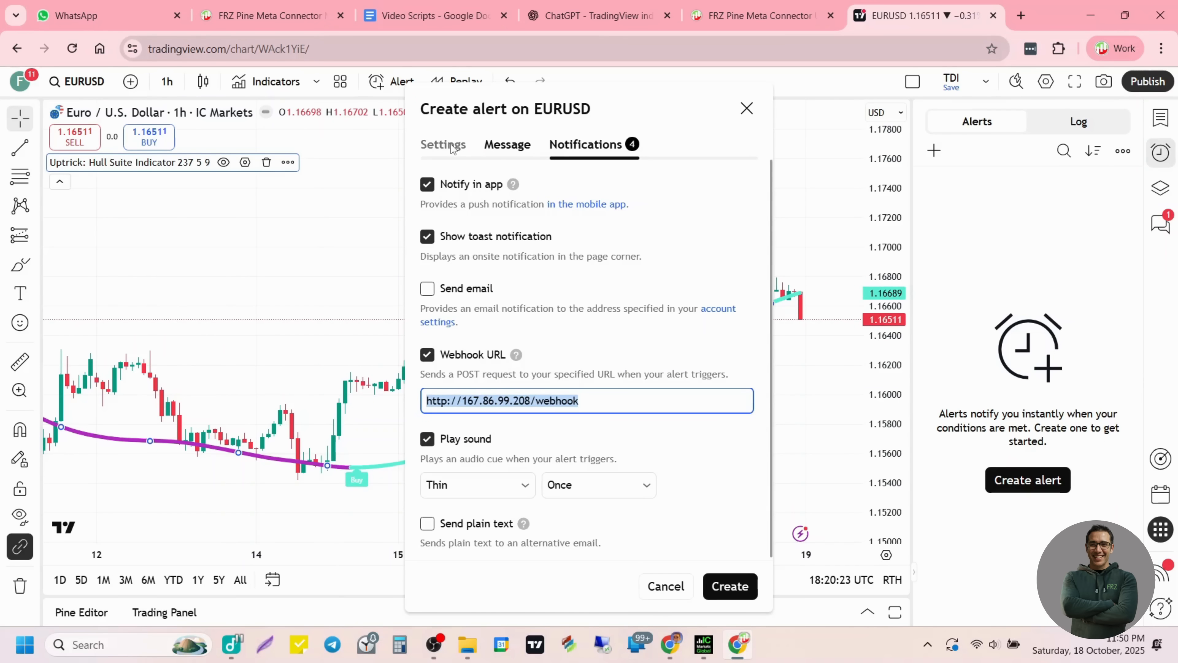
# - Keep Buy Signal as the condition, set trigger Once per bar close, and create the EURUSD Buy alert
pyautogui.click(443, 144)
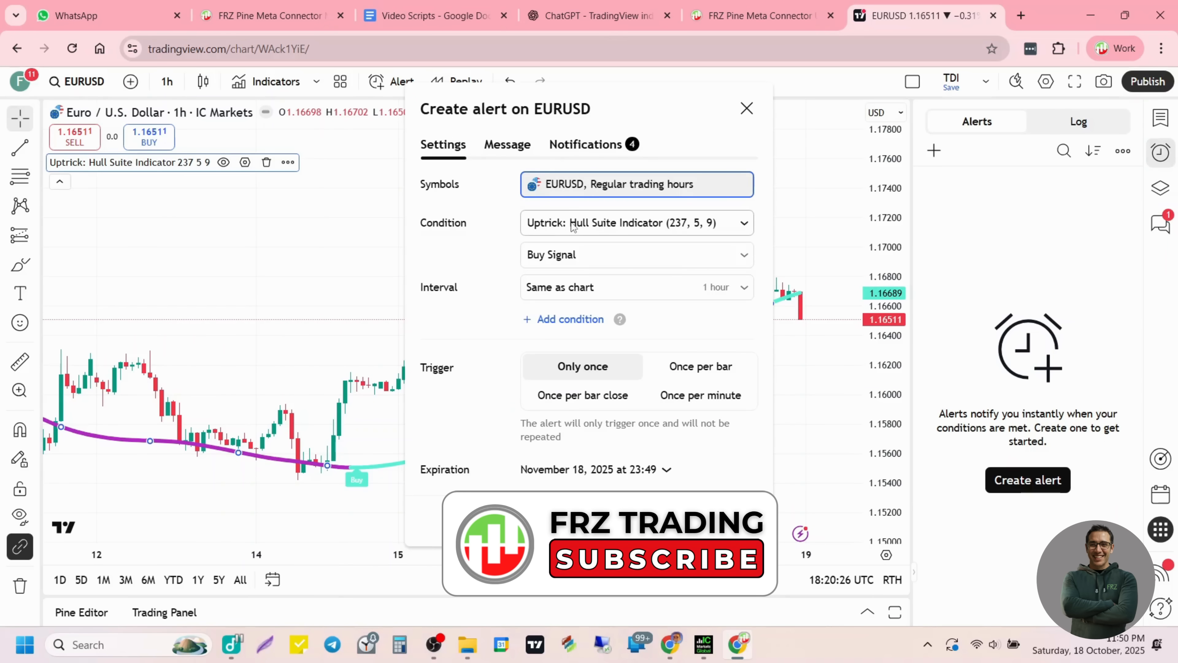
pyautogui.click(635, 254)
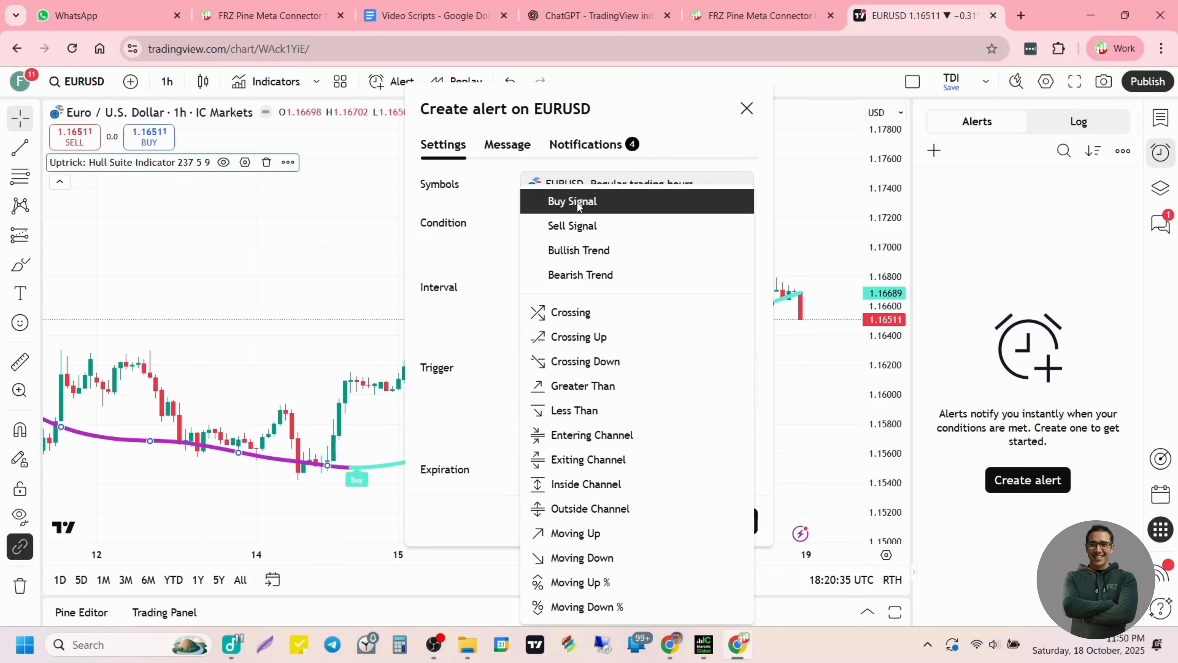
pyautogui.click(572, 201)
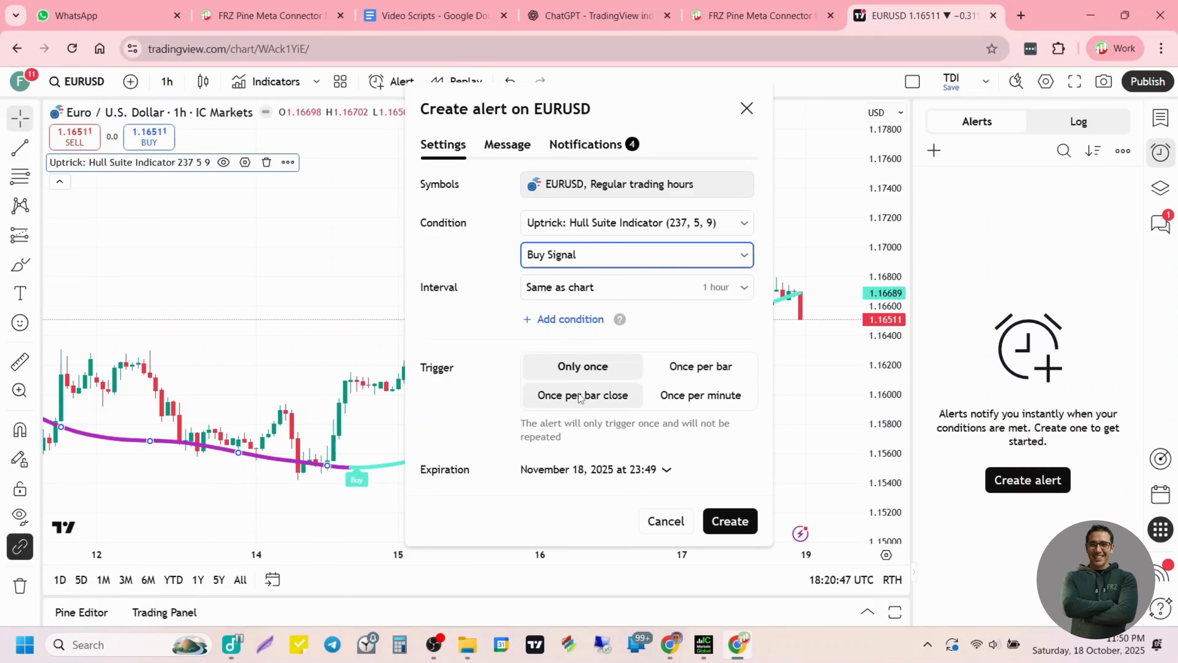
pyautogui.click(583, 396)
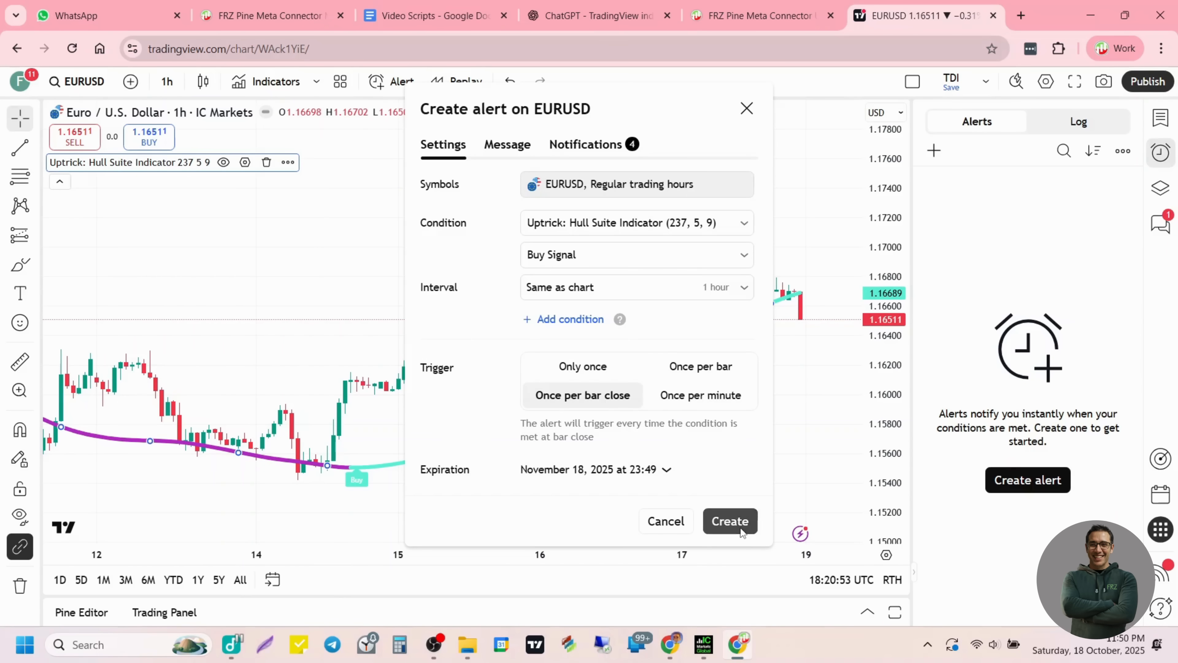
pyautogui.click(729, 521)
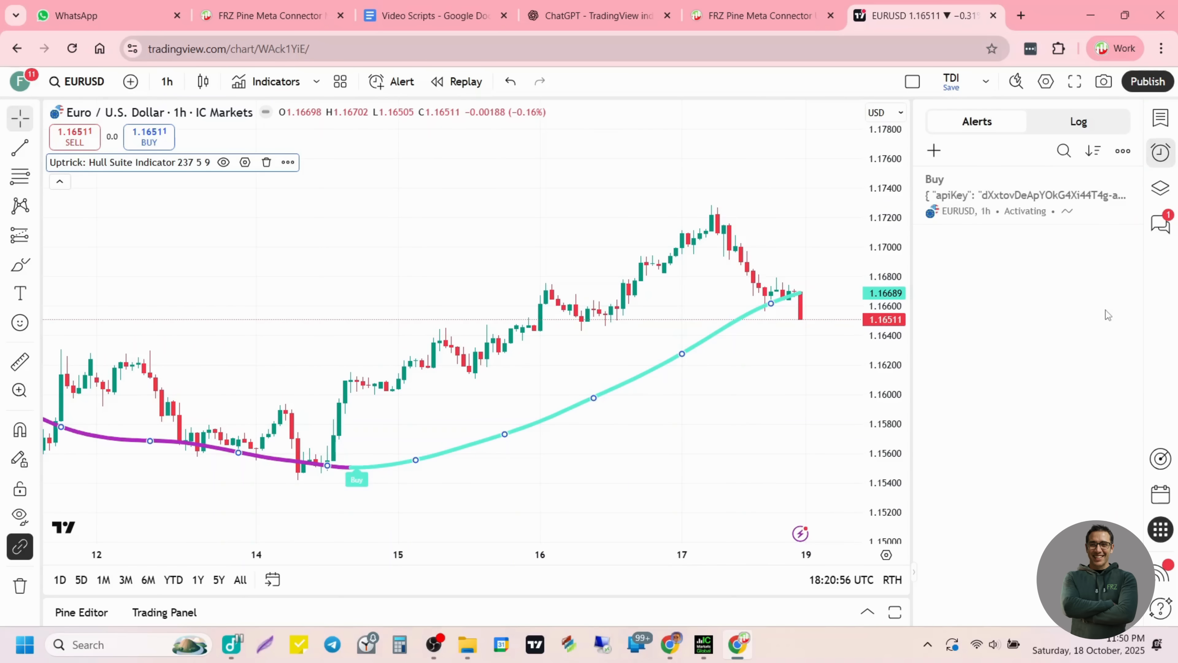